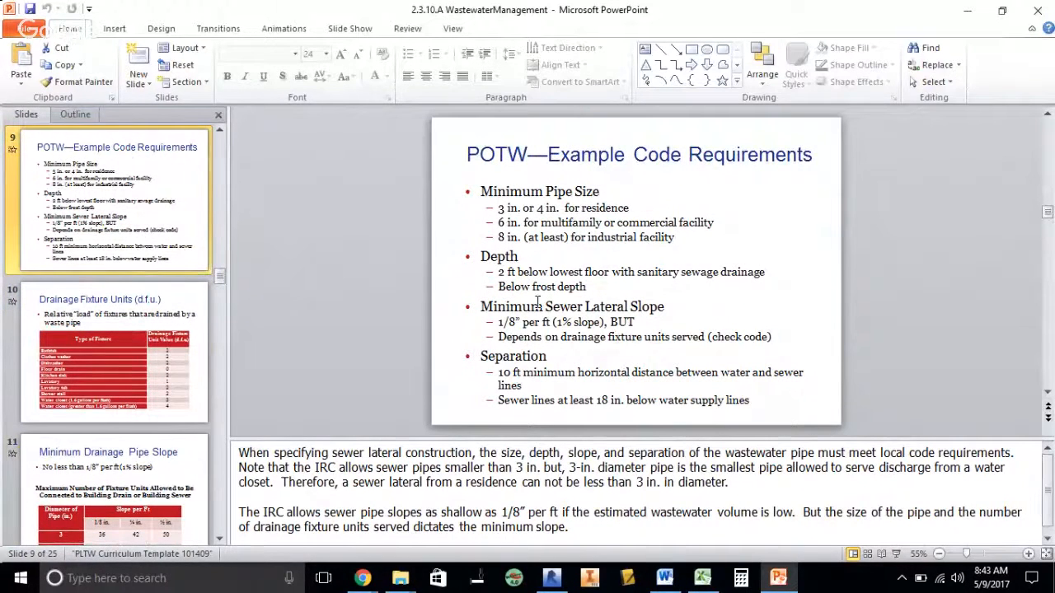
Review the code requirements list and calculator, then go to the Building Sewer Slope slide
double_click(575, 306)
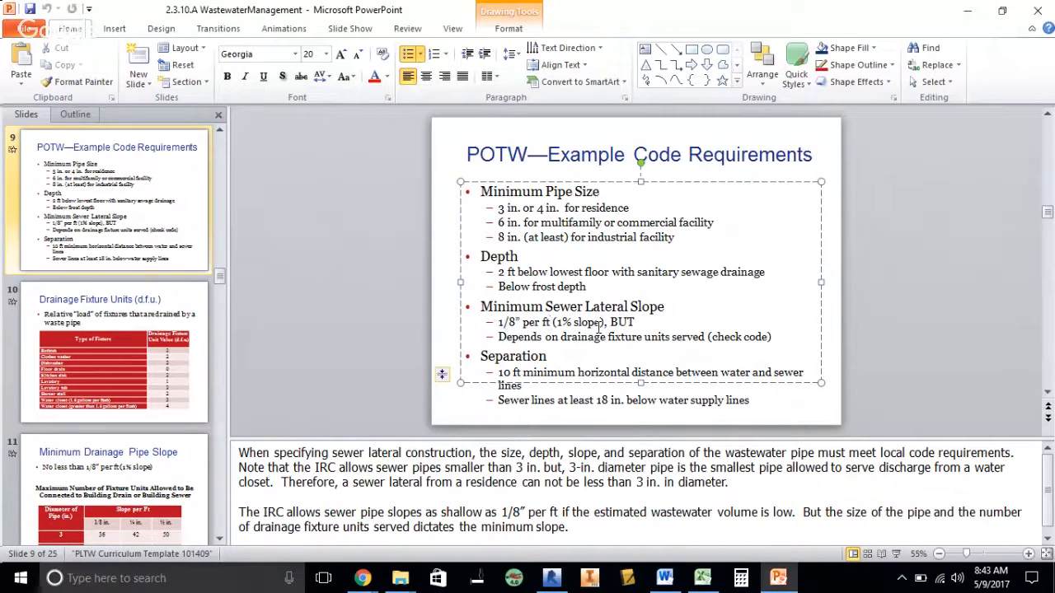
click(740, 577)
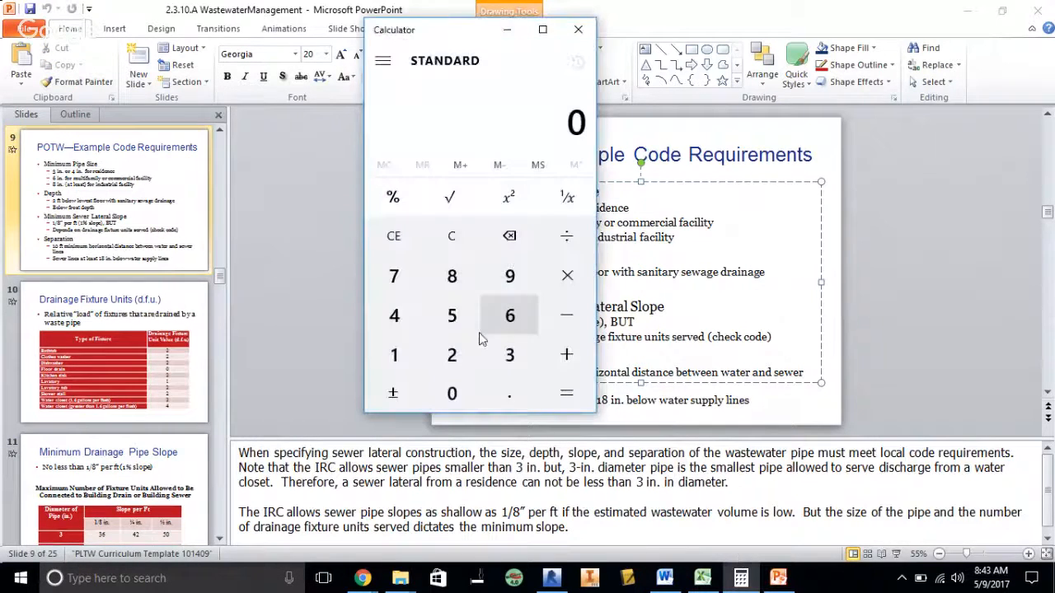
click(451, 316)
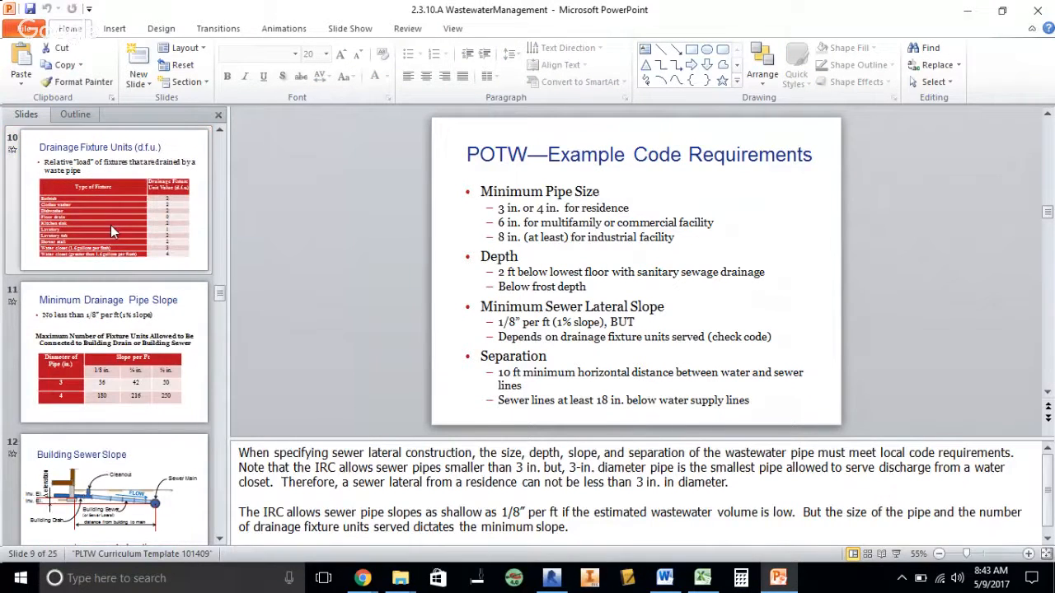
click(113, 490)
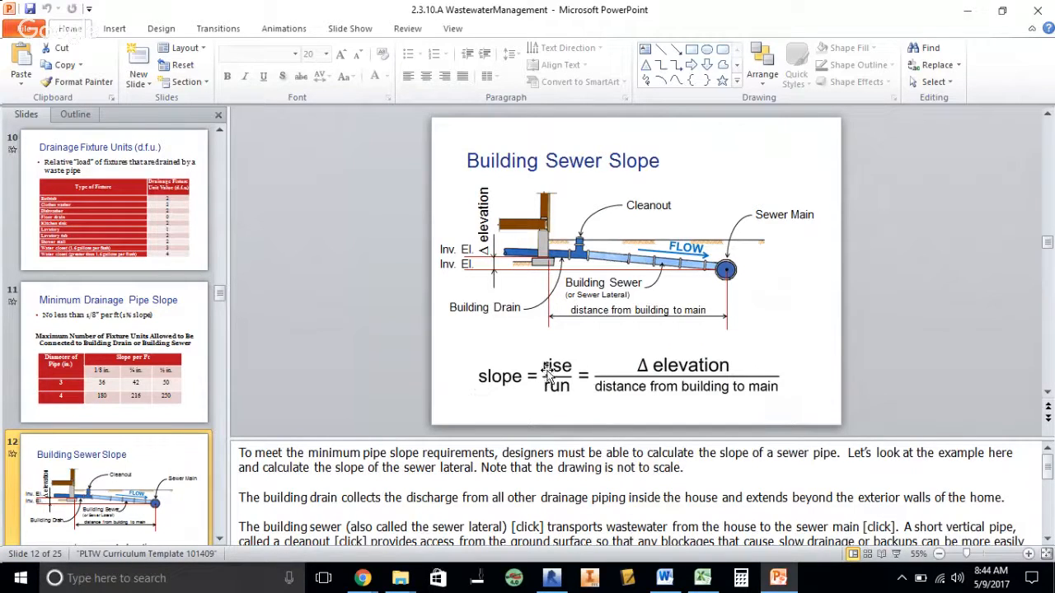
mouse_move(614, 365)
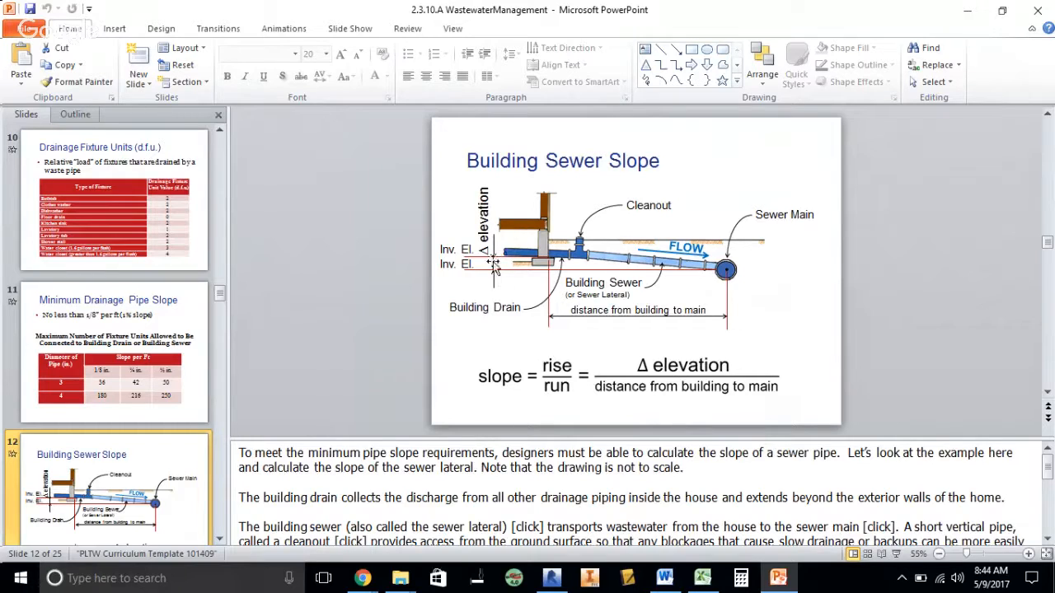
mouse_move(614, 394)
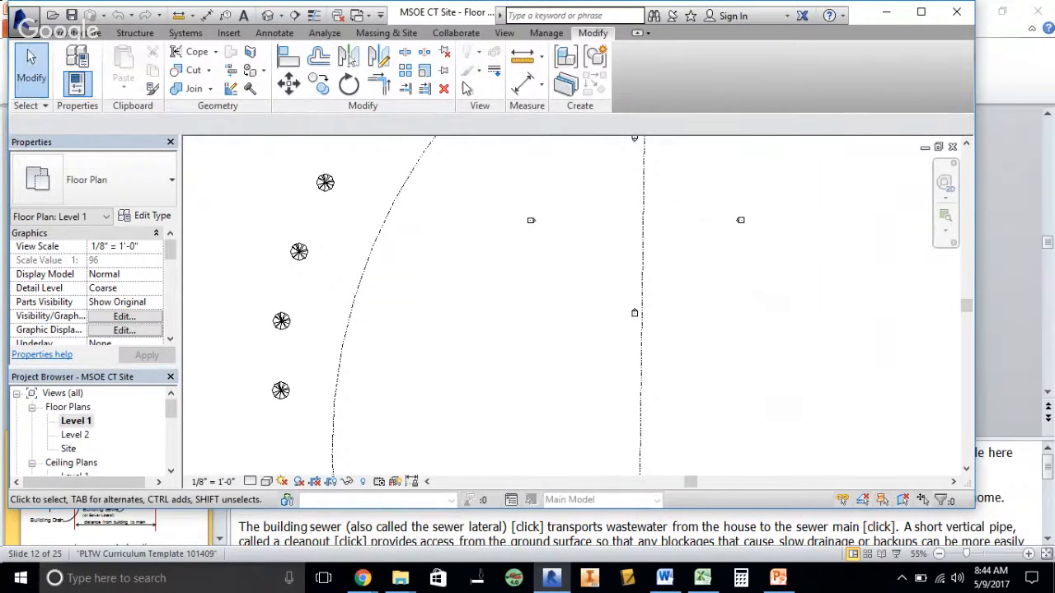
mouse_move(524, 56)
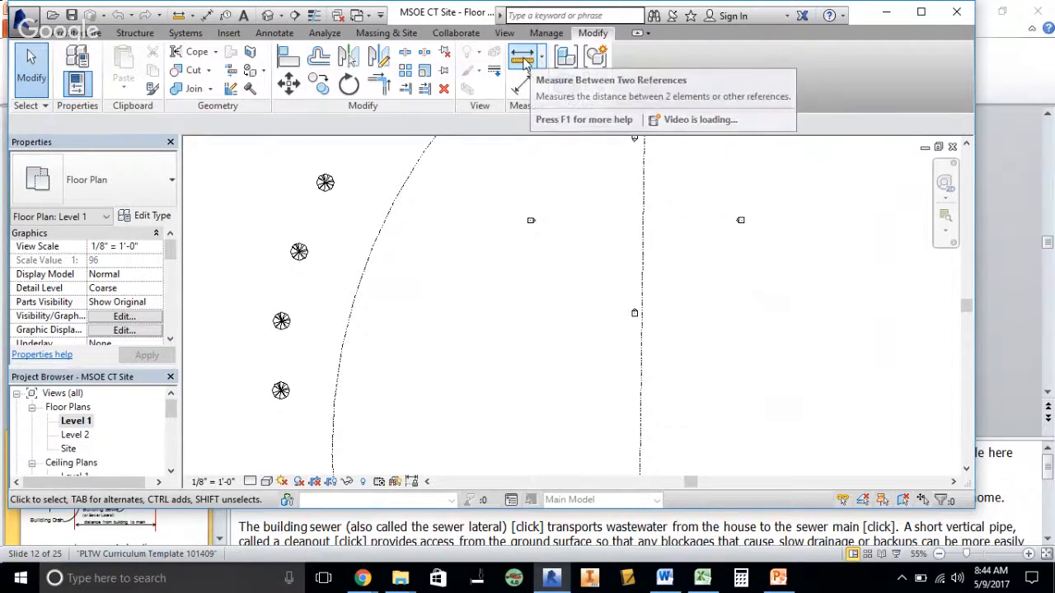
Start the Measure tool and expand the Views (all) list in the Project Browser
click(521, 55)
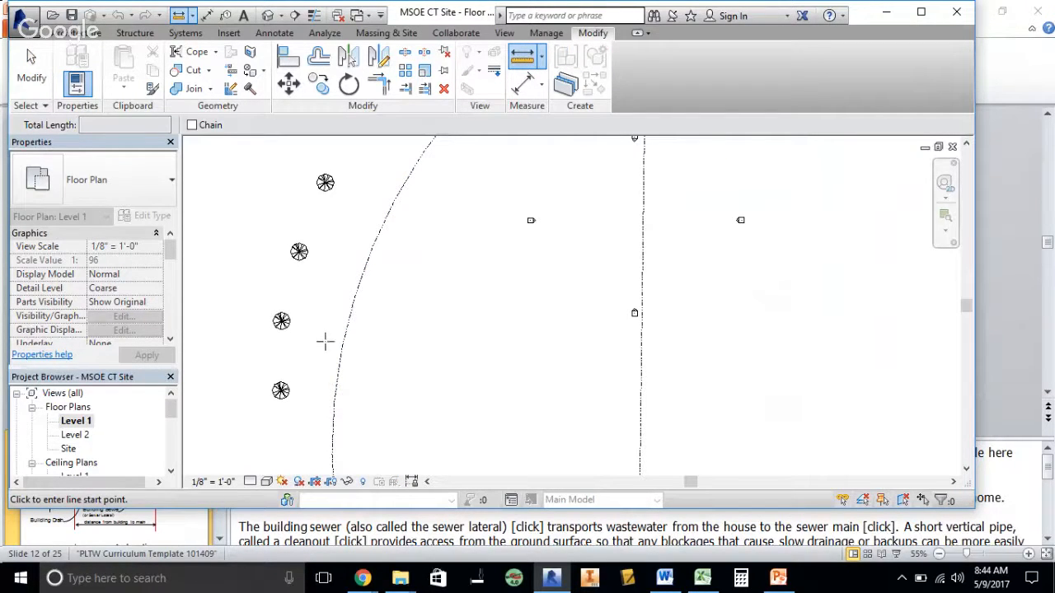
click(62, 393)
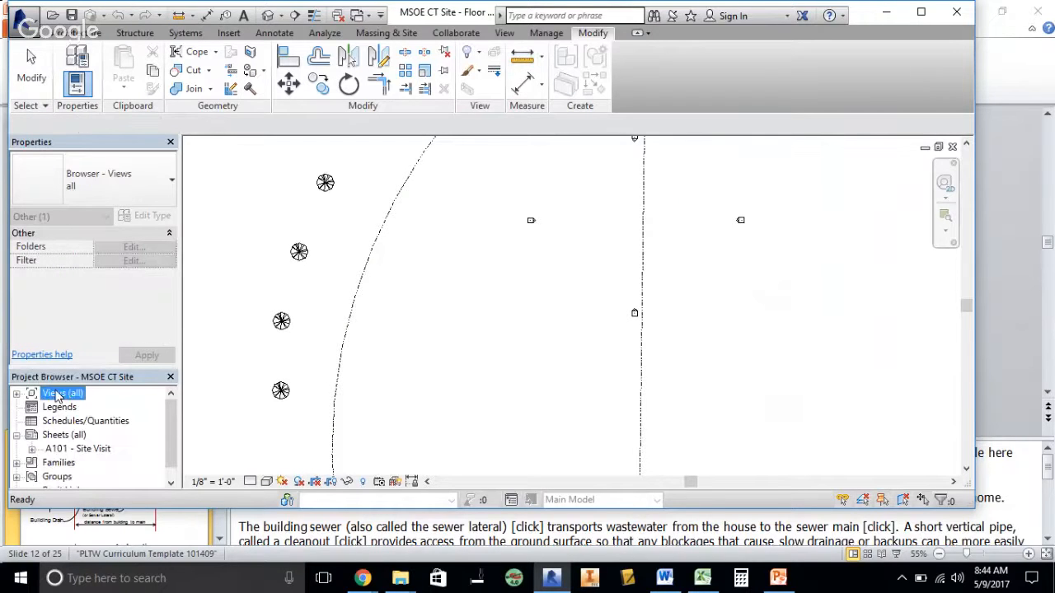
click(17, 393)
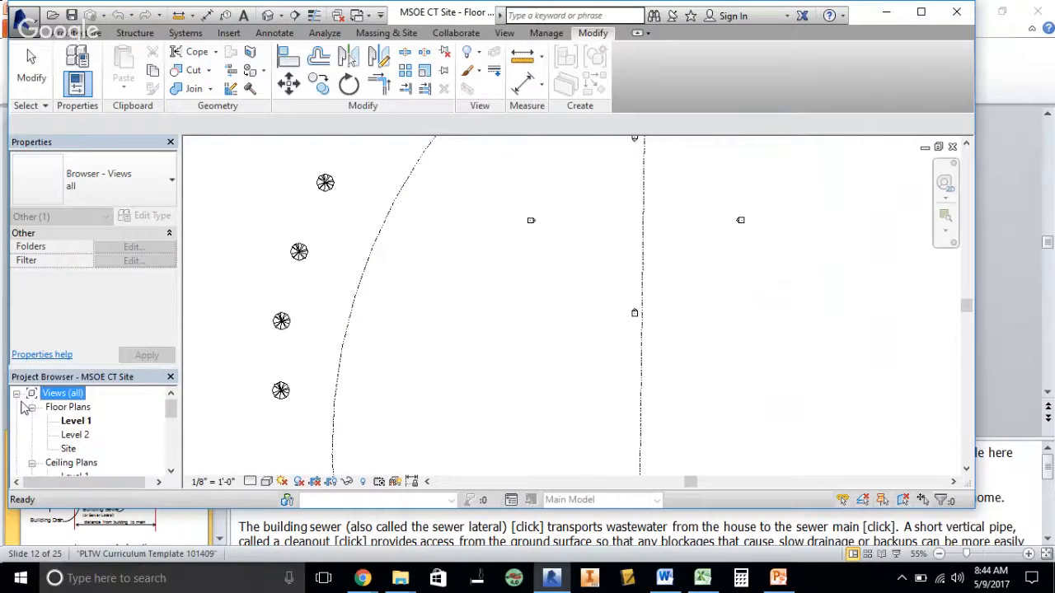
Open the Level 2 floor plan, then the Site plan of the 1.83-acre lot
double_click(75, 434)
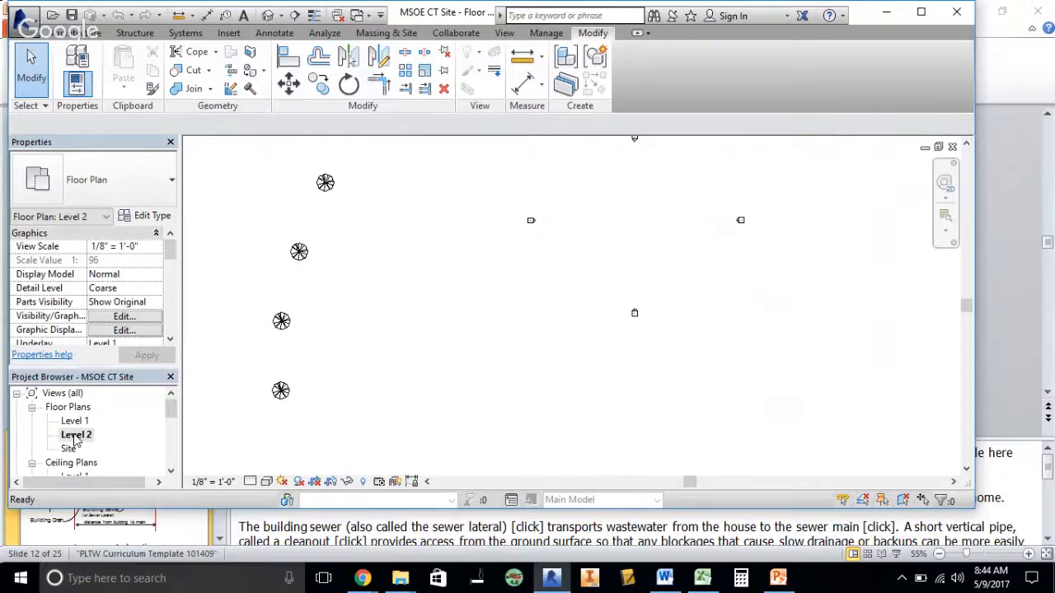
double_click(69, 447)
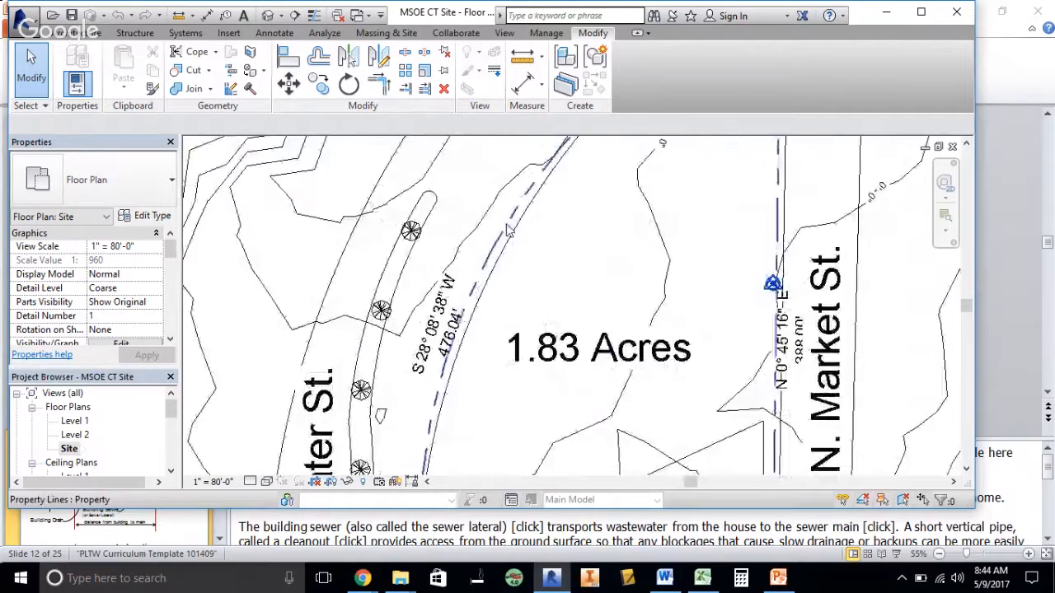
mouse_move(509, 229)
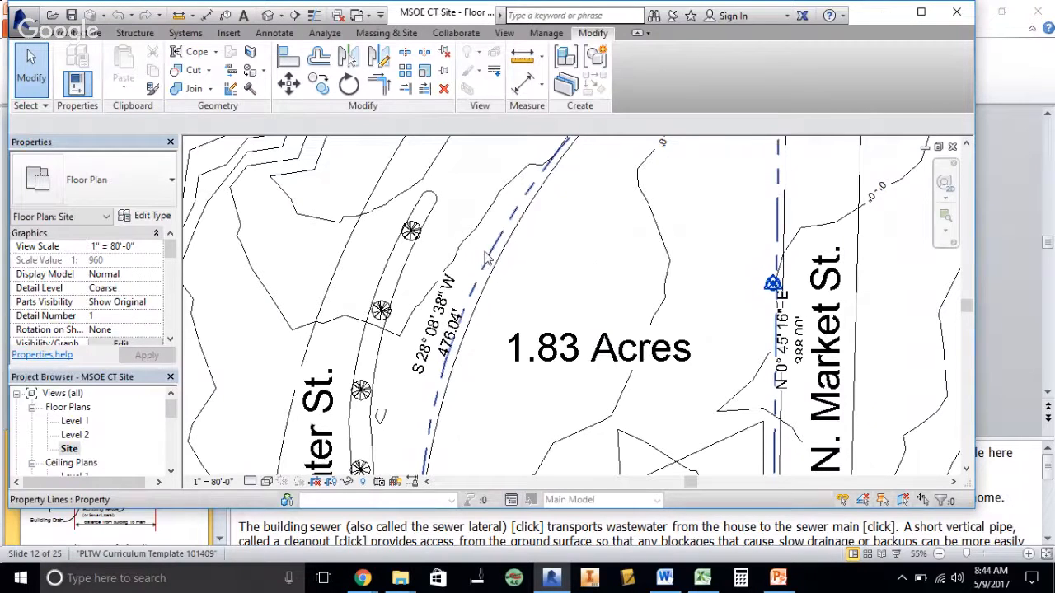
click(664, 578)
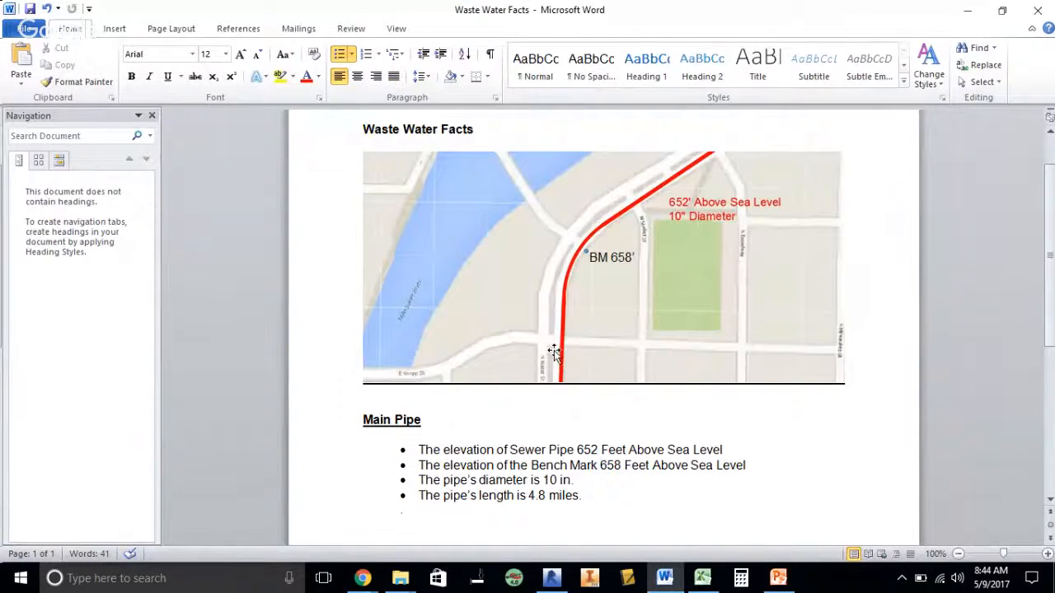
mouse_move(657, 181)
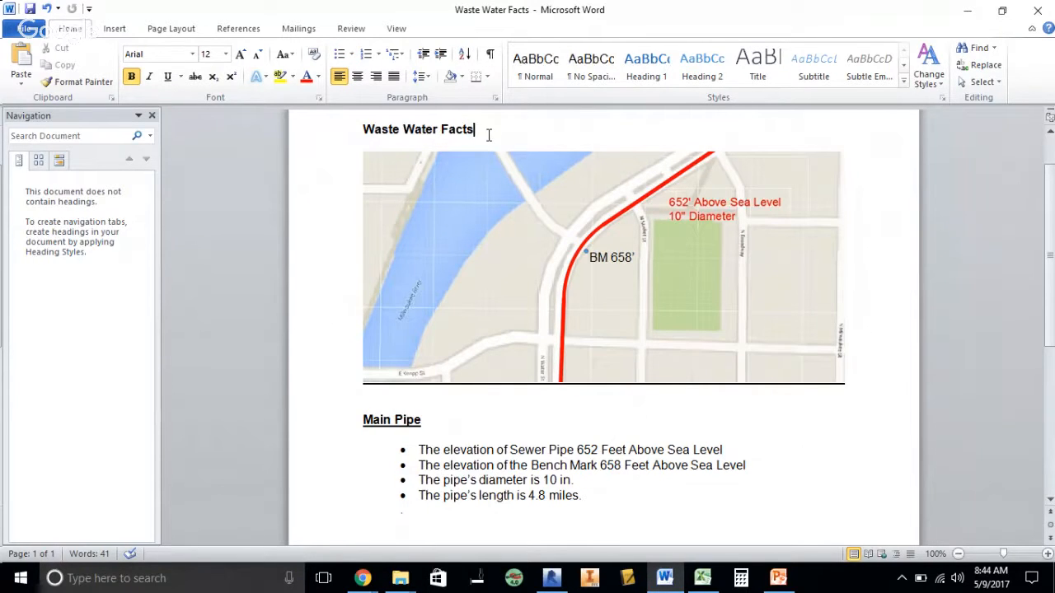
mouse_move(706, 156)
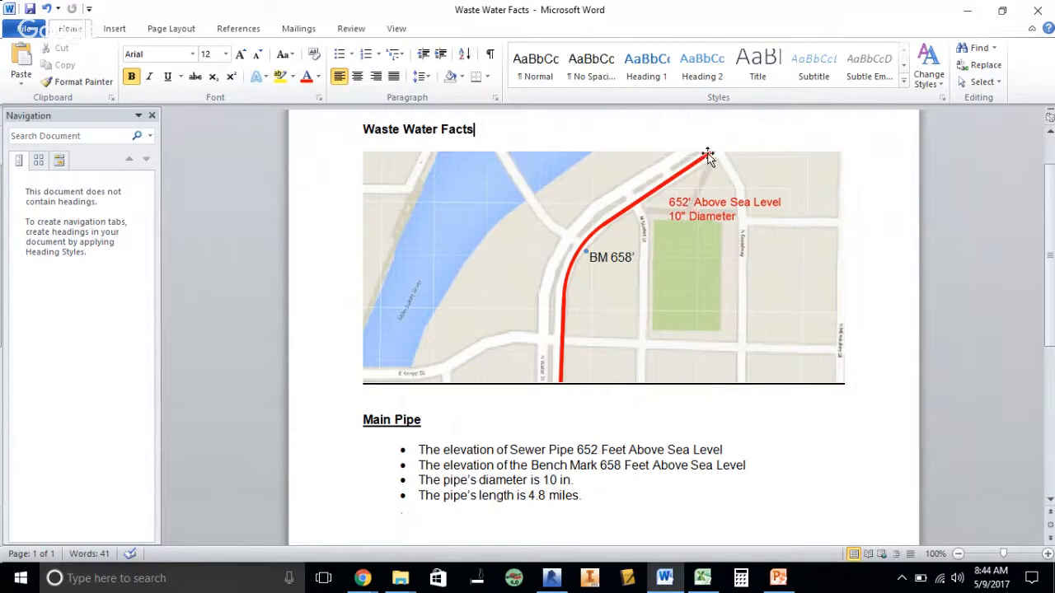
mouse_move(556, 356)
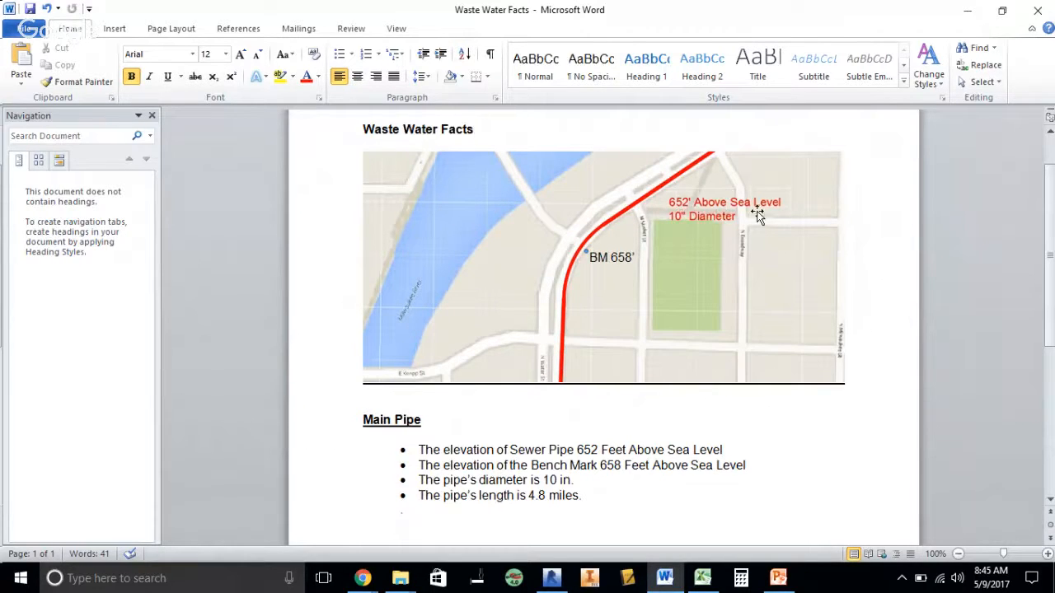
mouse_move(702, 229)
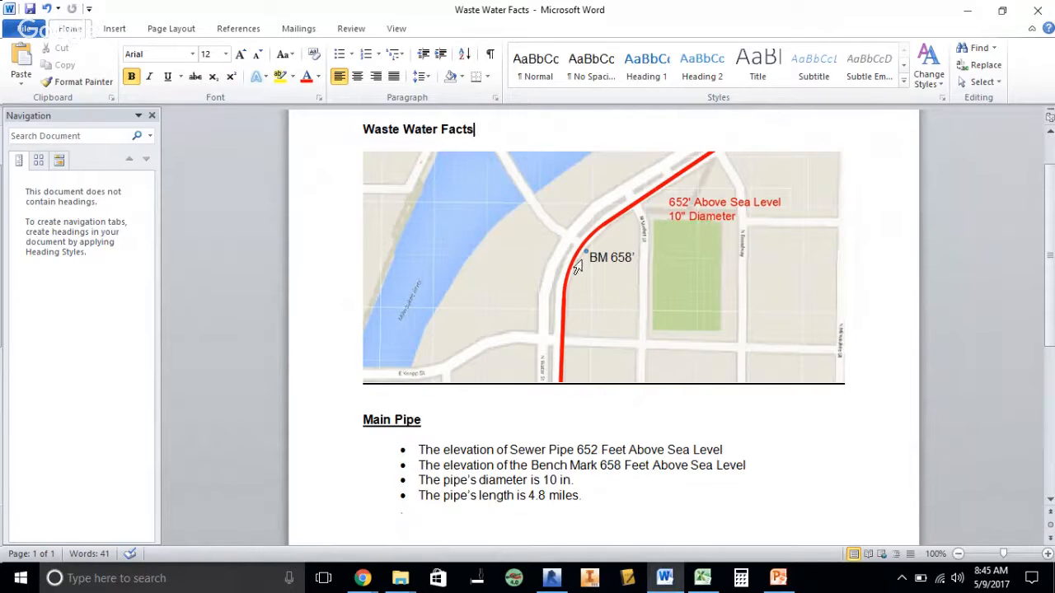
mouse_move(577, 265)
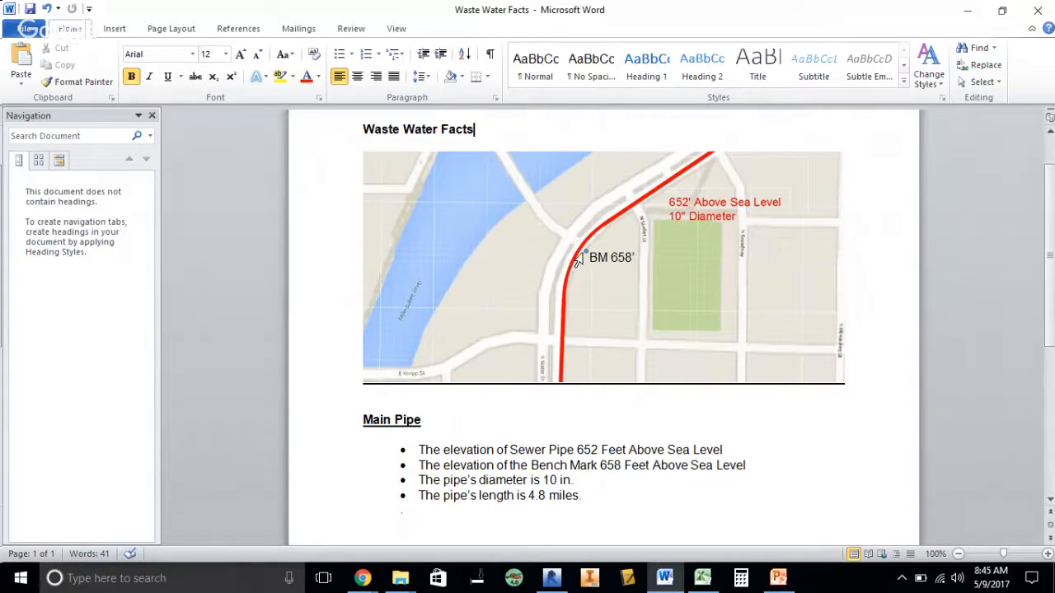
mouse_move(585, 253)
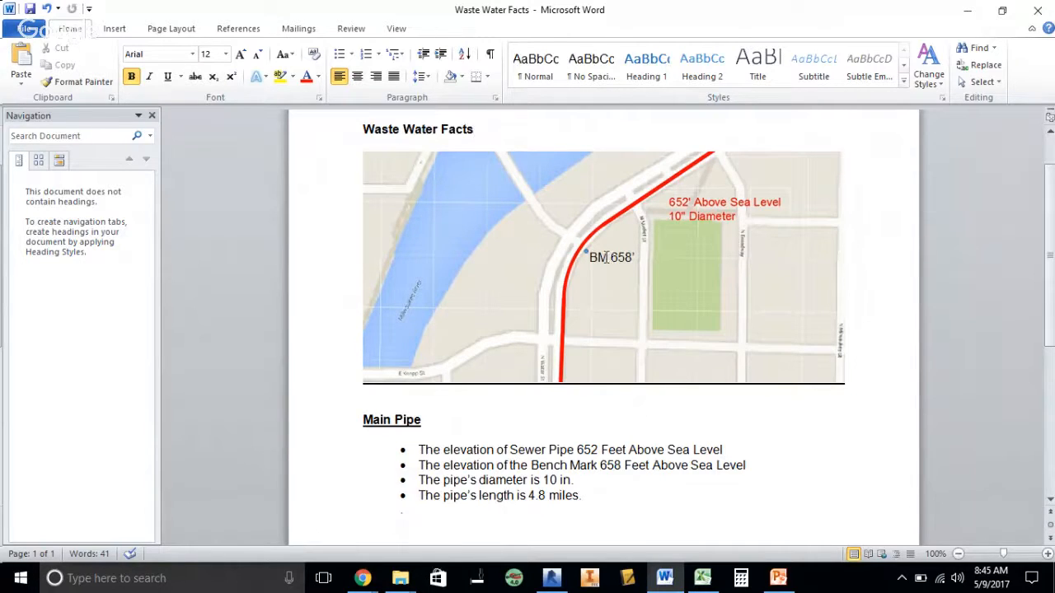
click(610, 257)
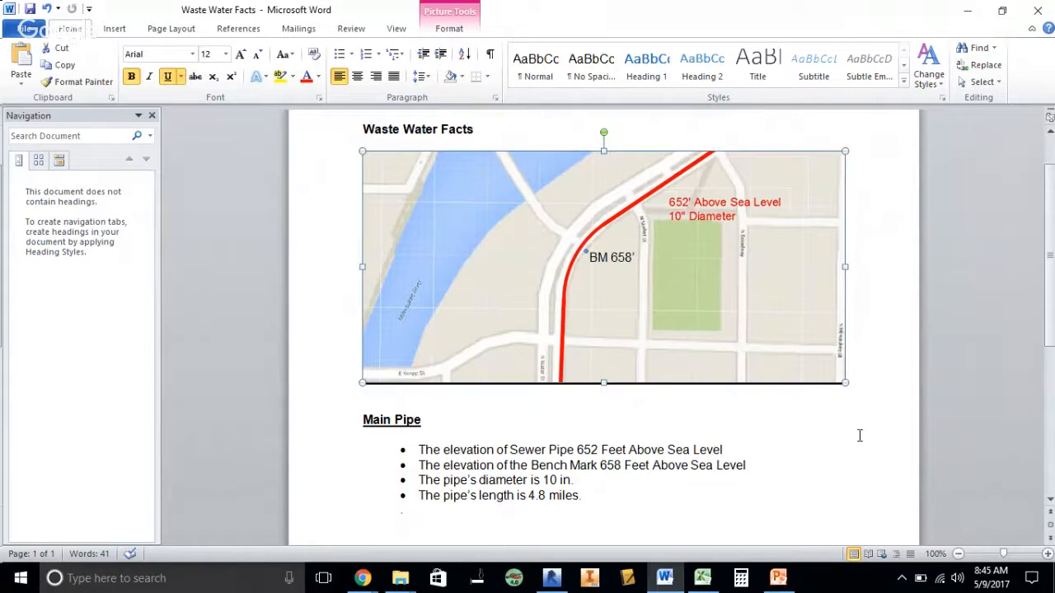
click(363, 434)
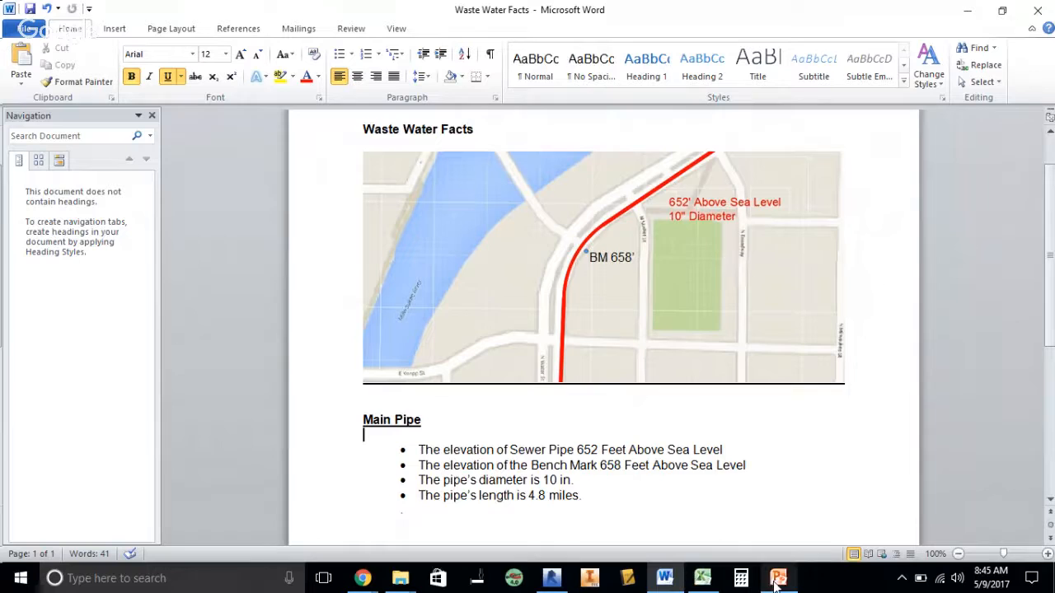
mouse_move(777, 577)
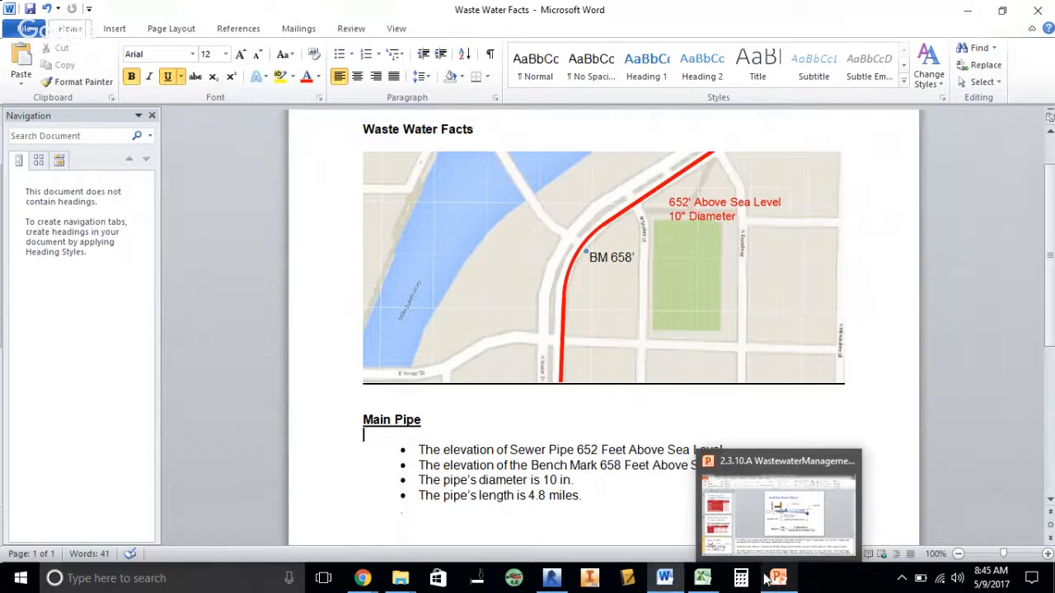
click(702, 578)
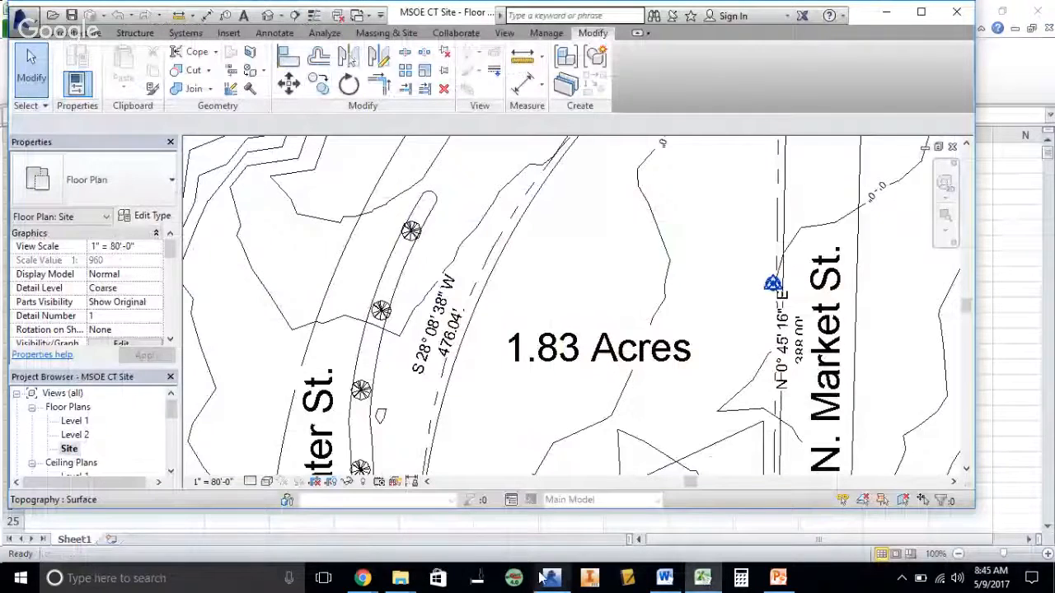
Open the Level 1 floor plan and measure the roughly 125-foot distance across the site
double_click(75, 420)
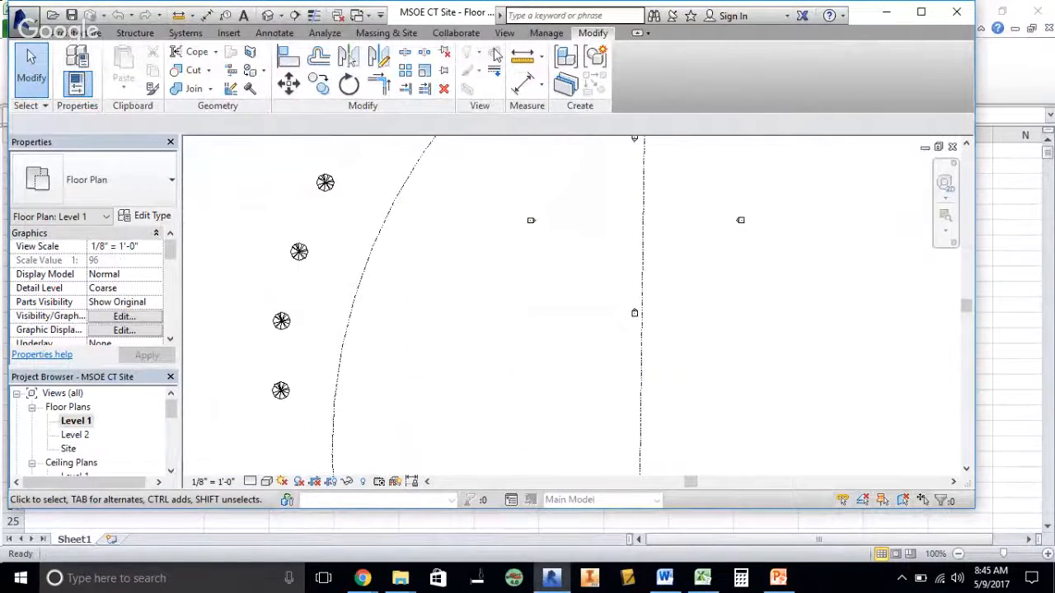
click(524, 55)
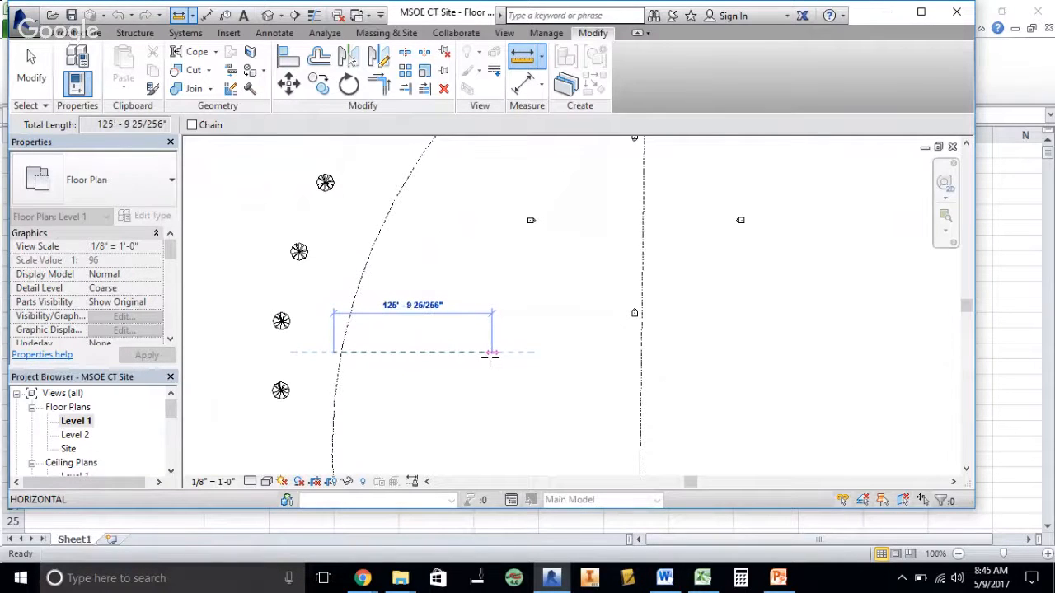
mouse_move(490, 354)
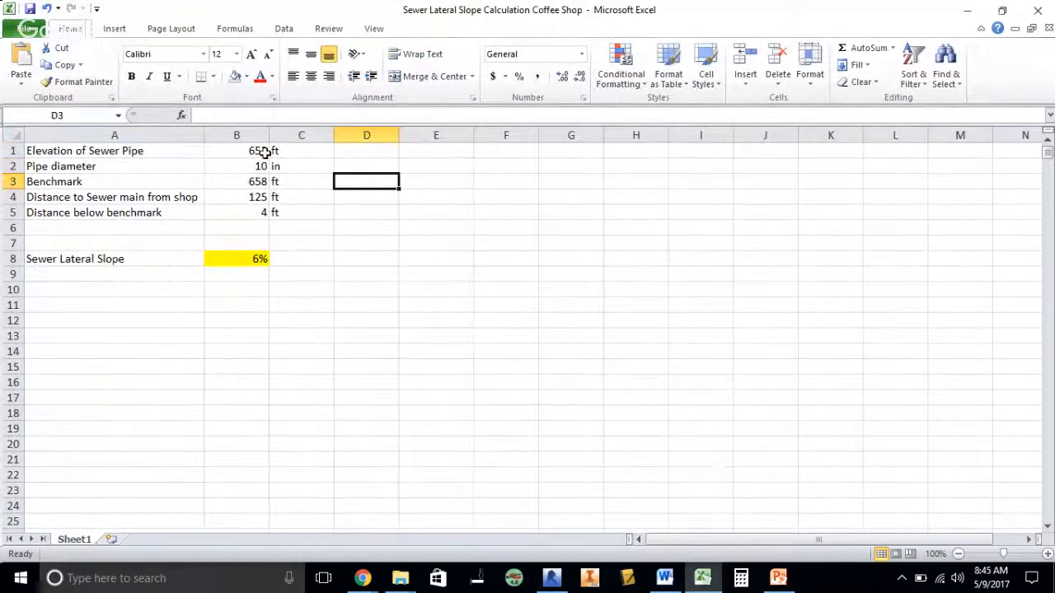
click(236, 150)
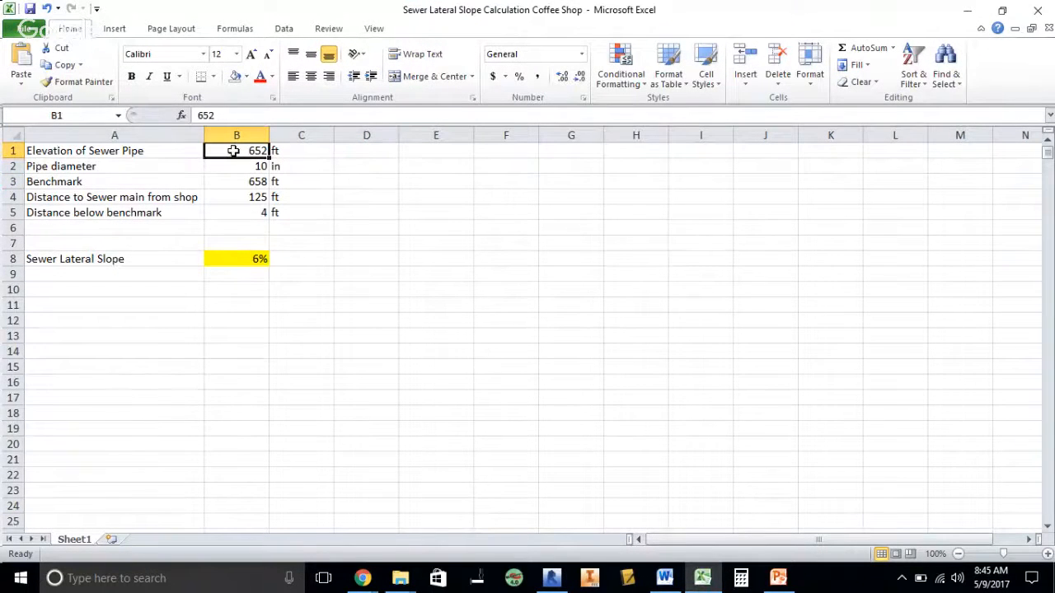
click(236, 166)
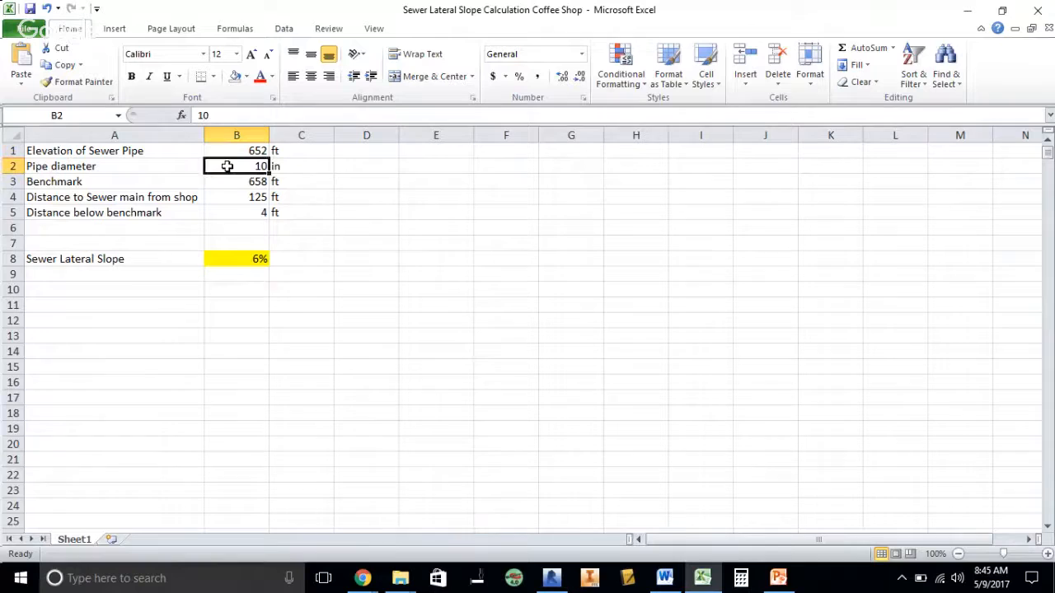
click(236, 181)
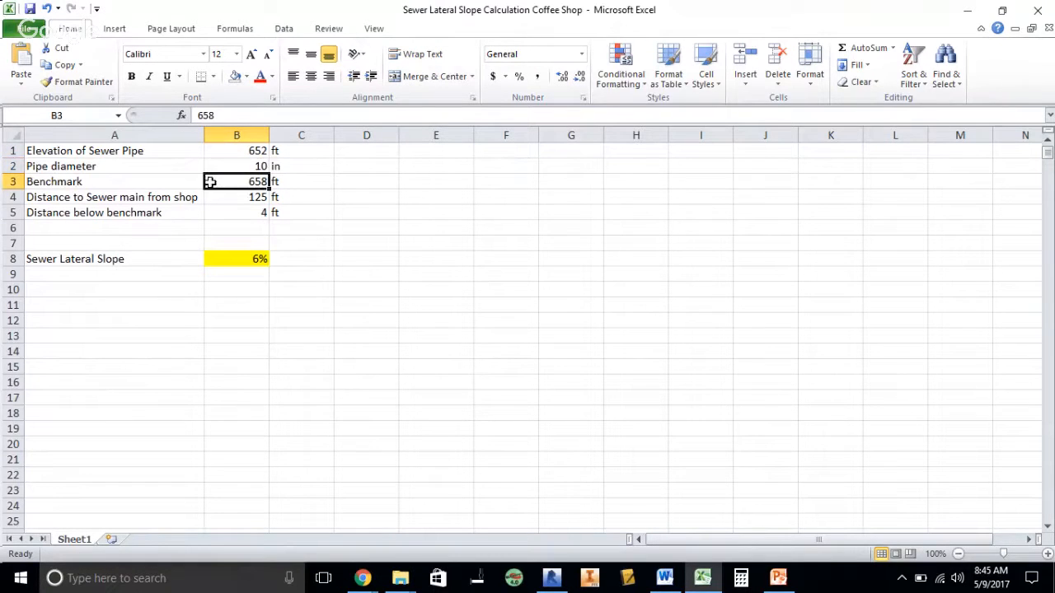
click(236, 197)
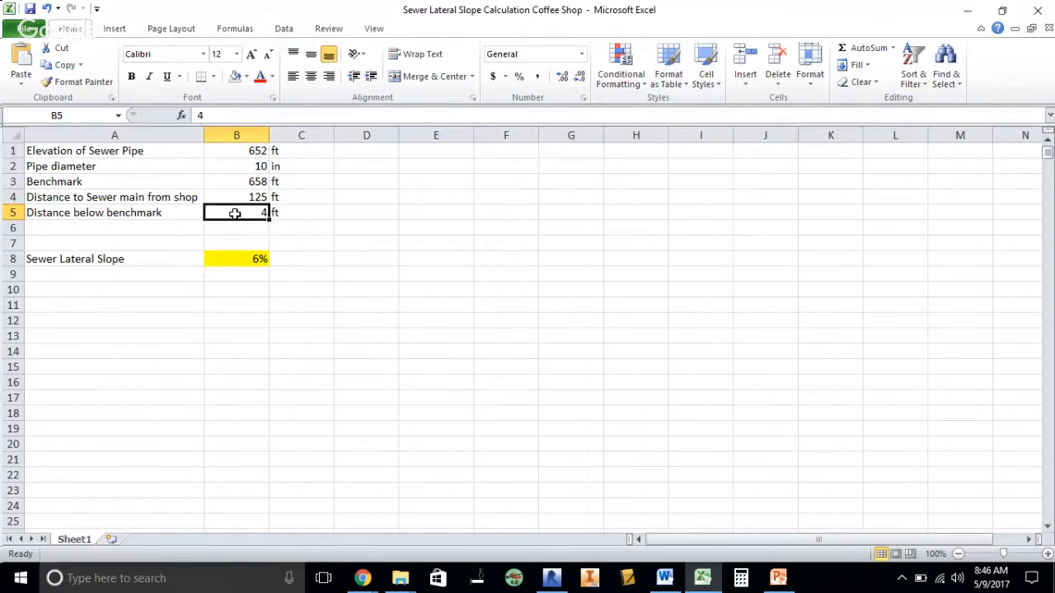
mouse_move(320, 321)
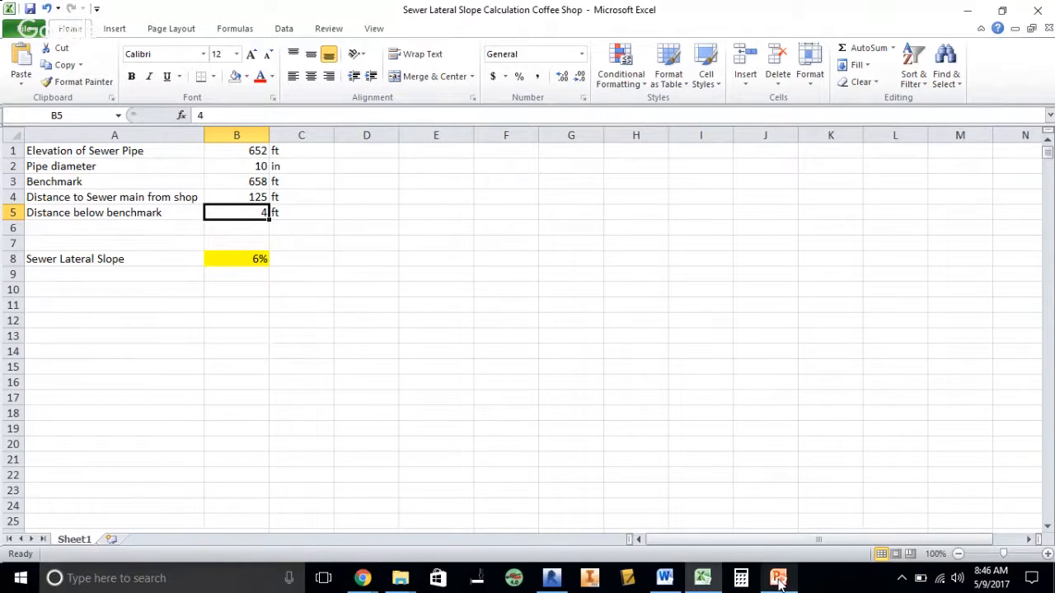
click(778, 577)
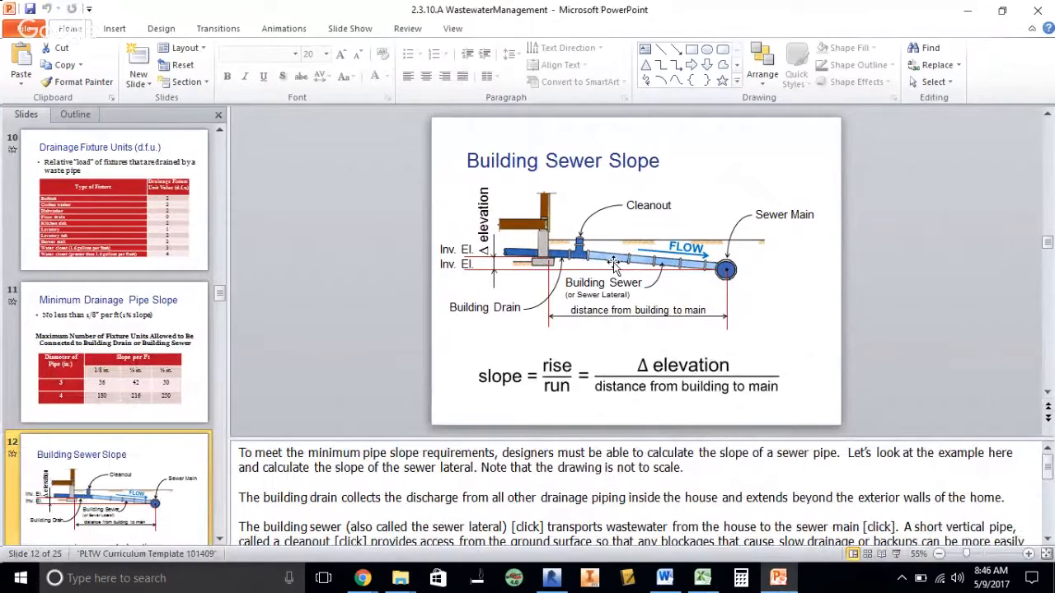
mouse_move(721, 280)
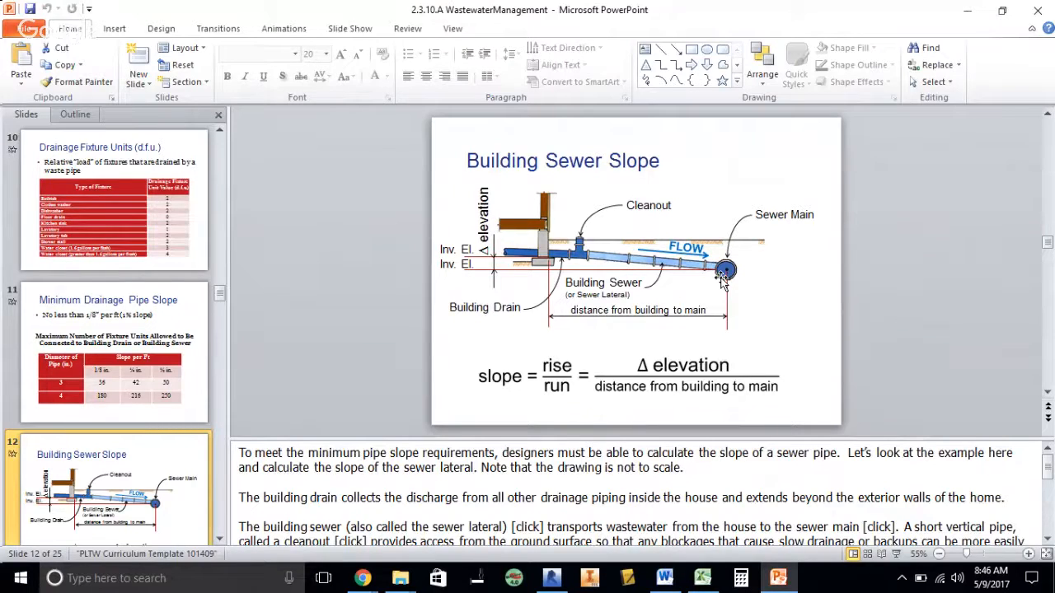
mouse_move(723, 286)
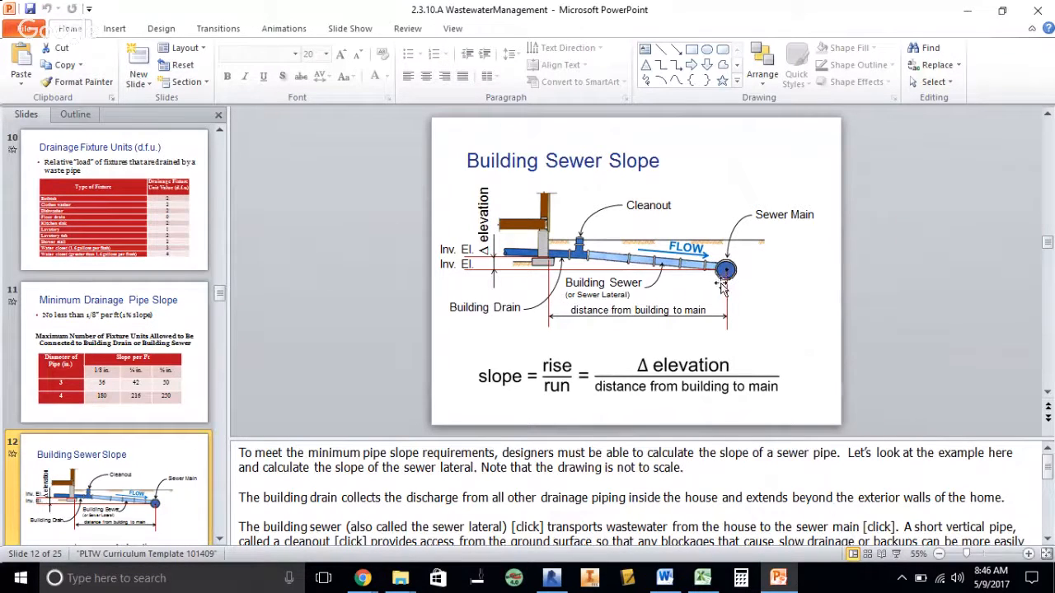
mouse_move(552, 264)
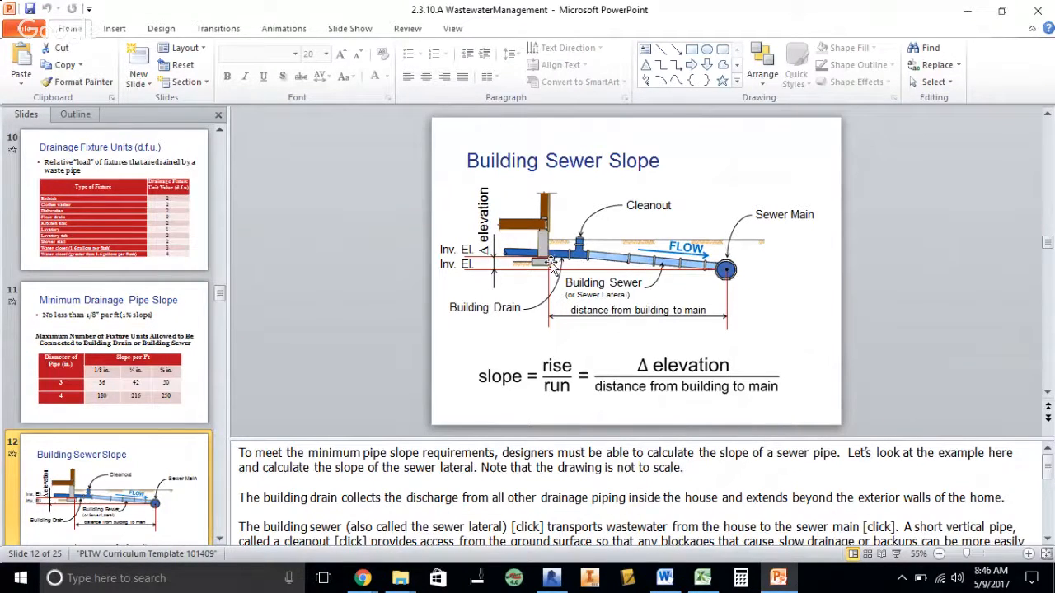
mouse_move(532, 280)
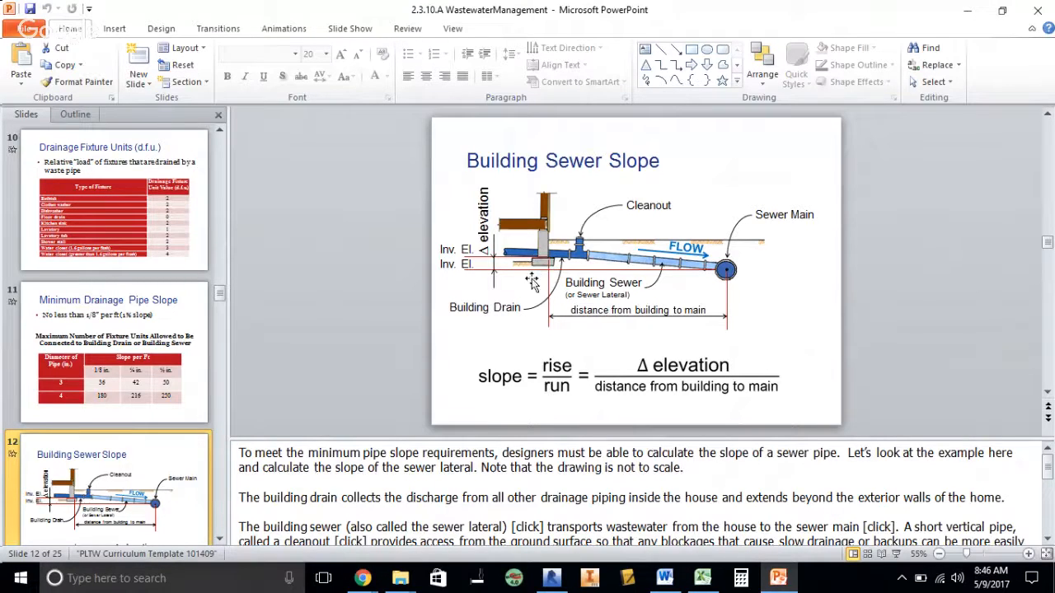
mouse_move(535, 262)
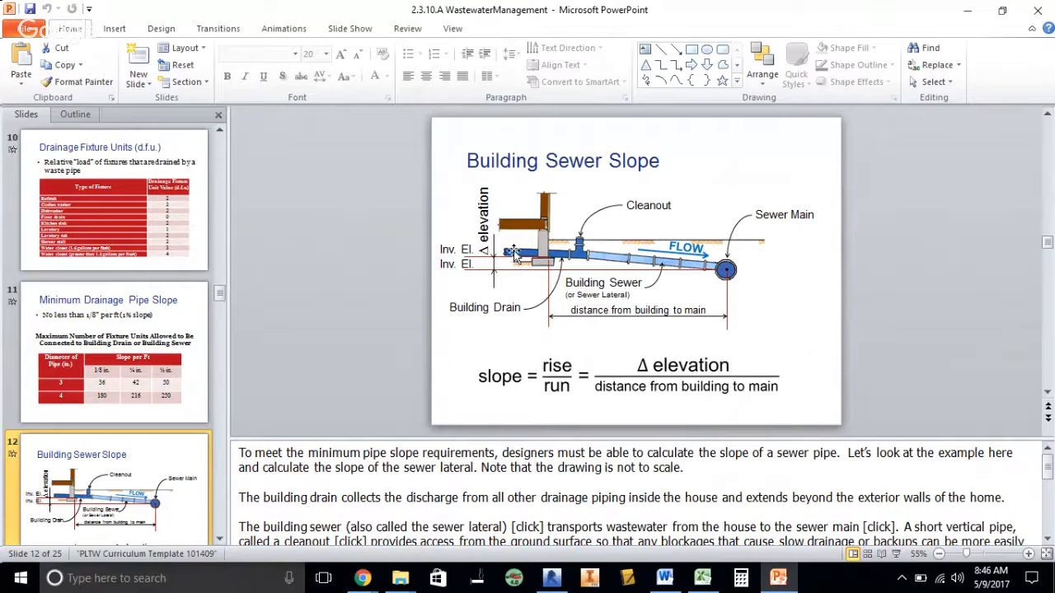
mouse_move(493, 299)
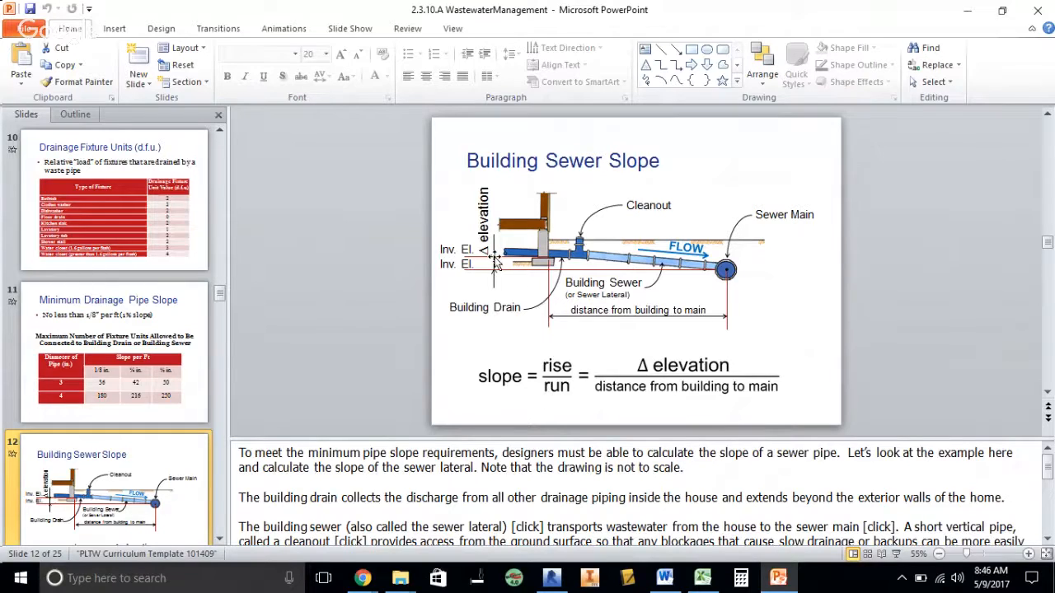
mouse_move(509, 386)
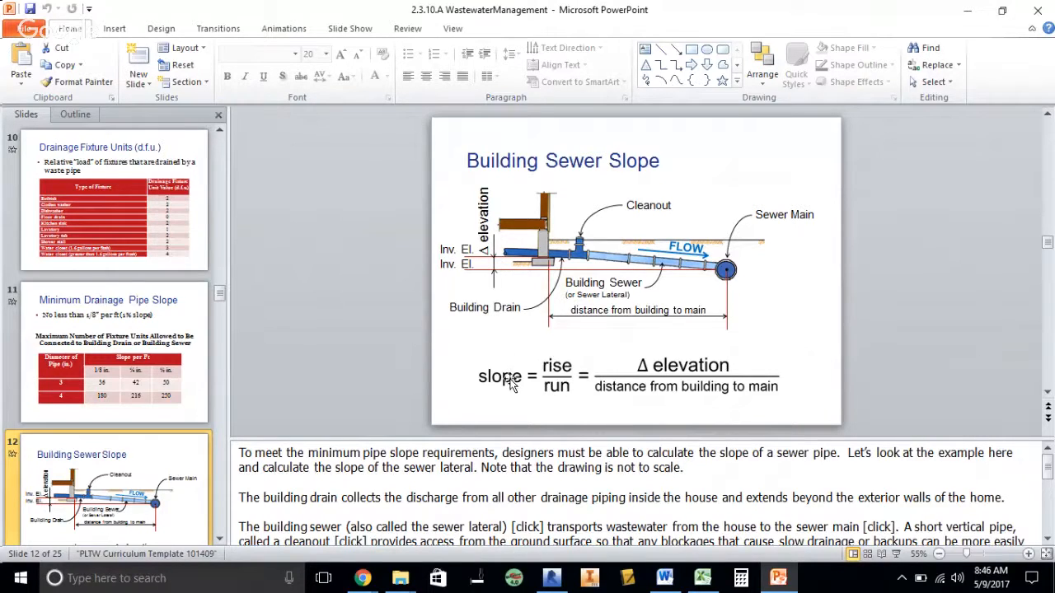
mouse_move(626, 393)
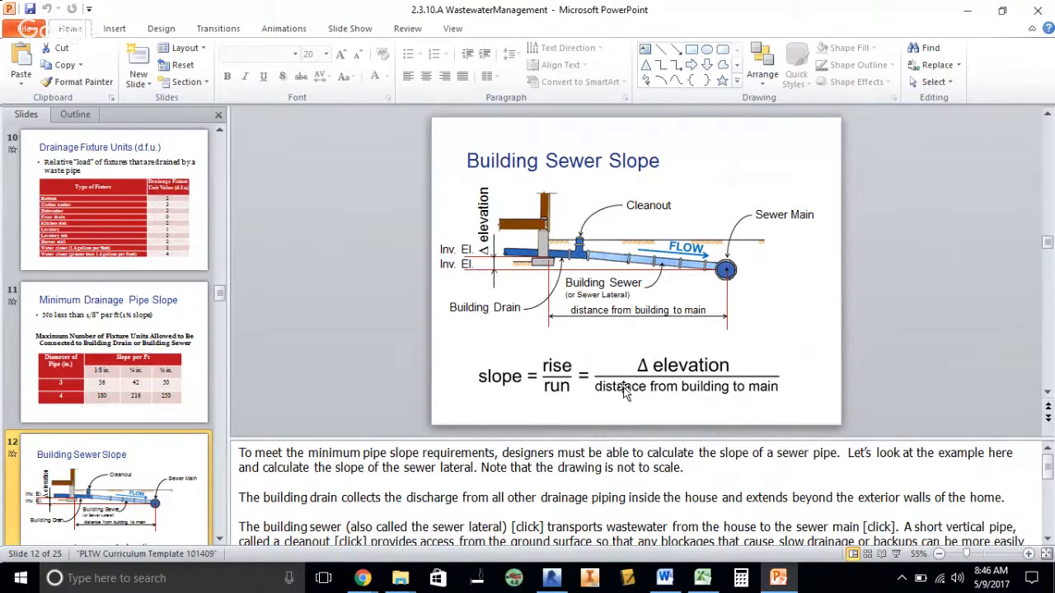
mouse_move(631, 370)
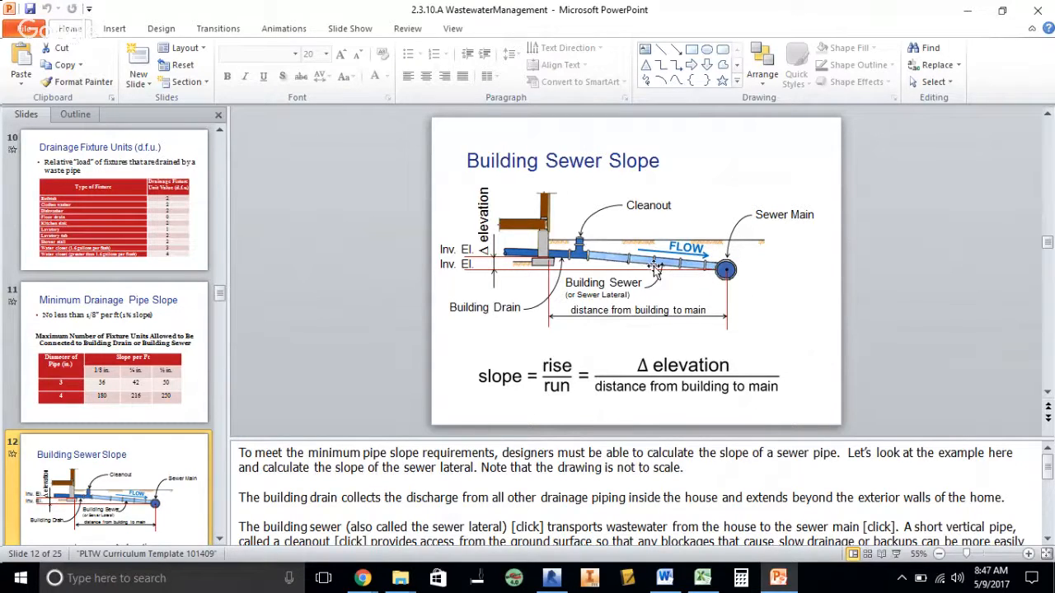
mouse_move(713, 280)
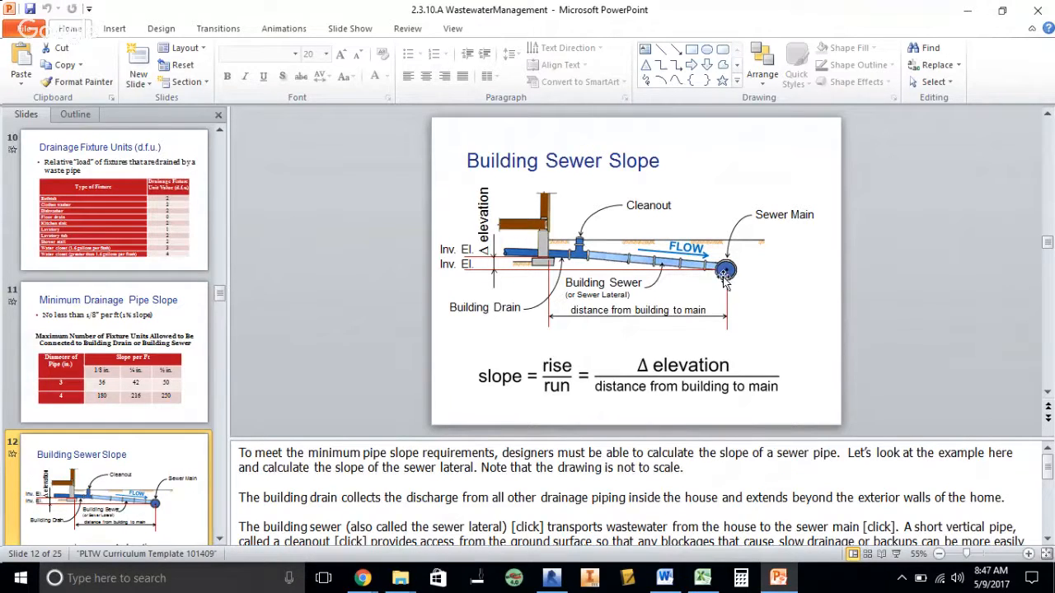
Advance to slide 13 with the invert elevation, crown and ½ OD slope formula
scroll(down, 3)
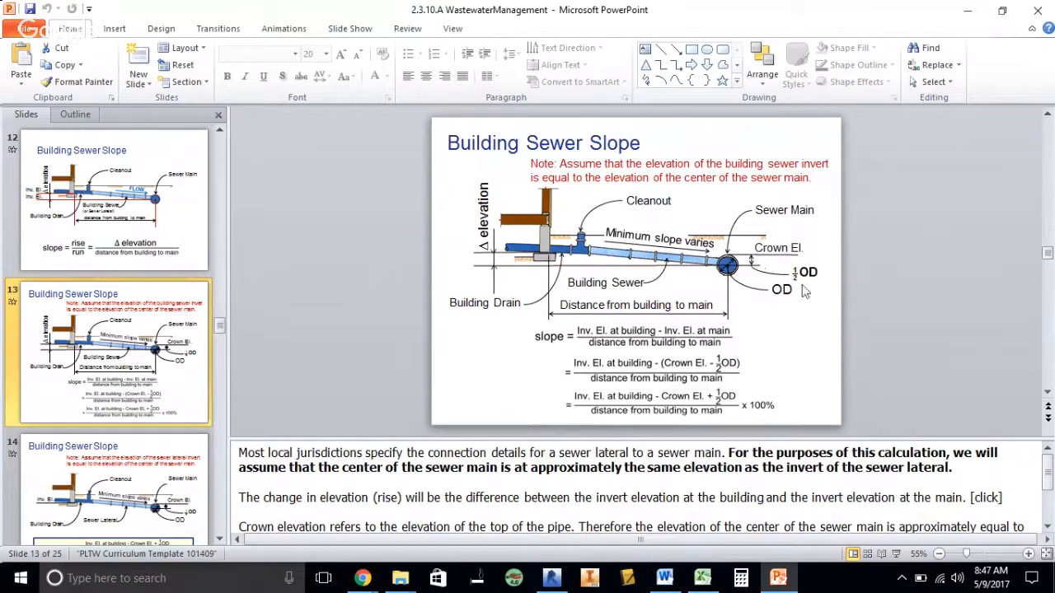
mouse_move(802, 285)
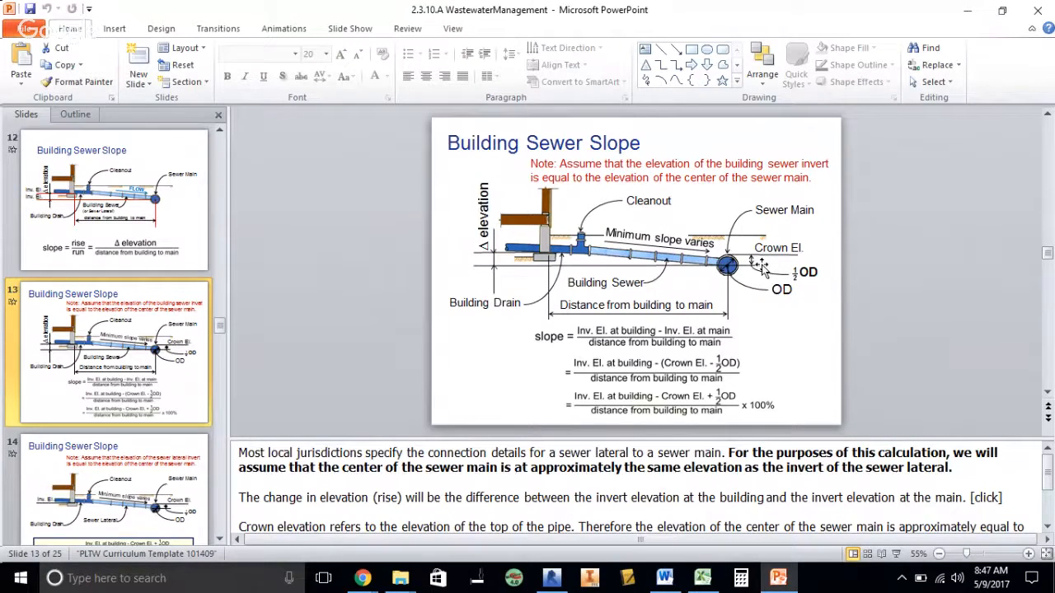
mouse_move(486, 272)
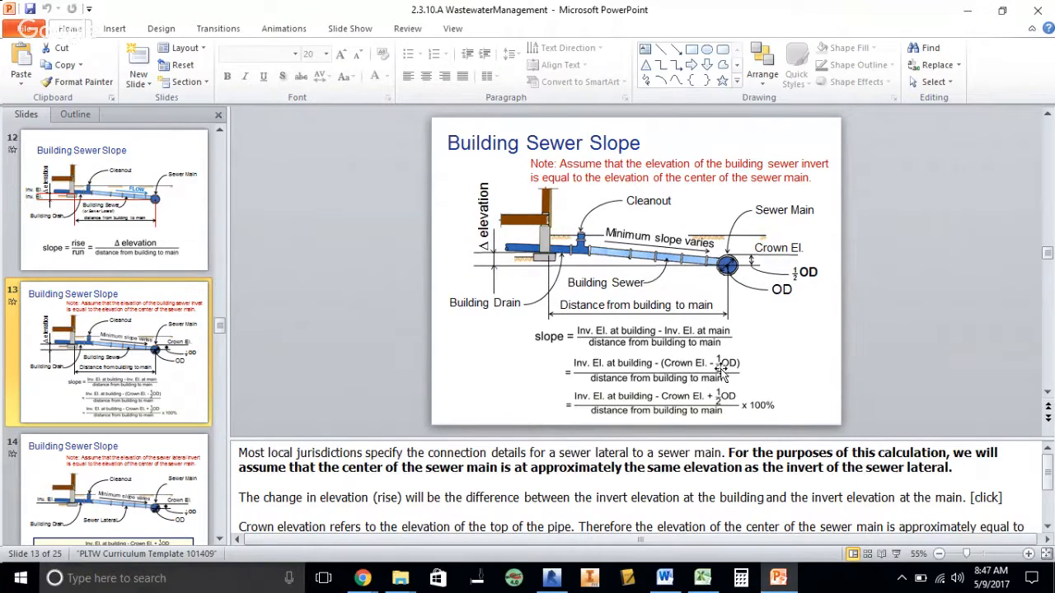
mouse_move(694, 351)
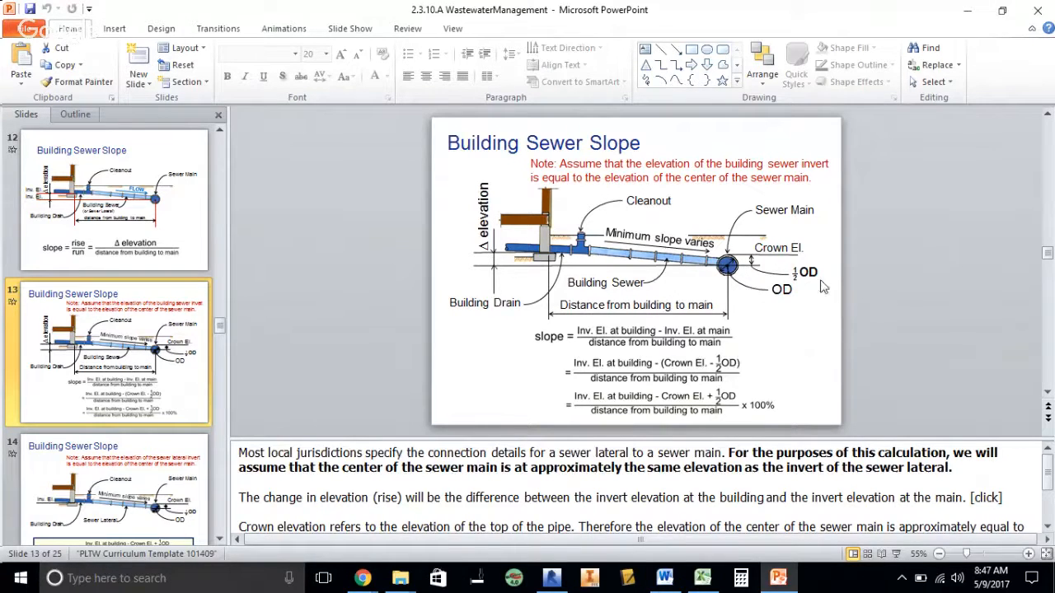
mouse_move(709, 273)
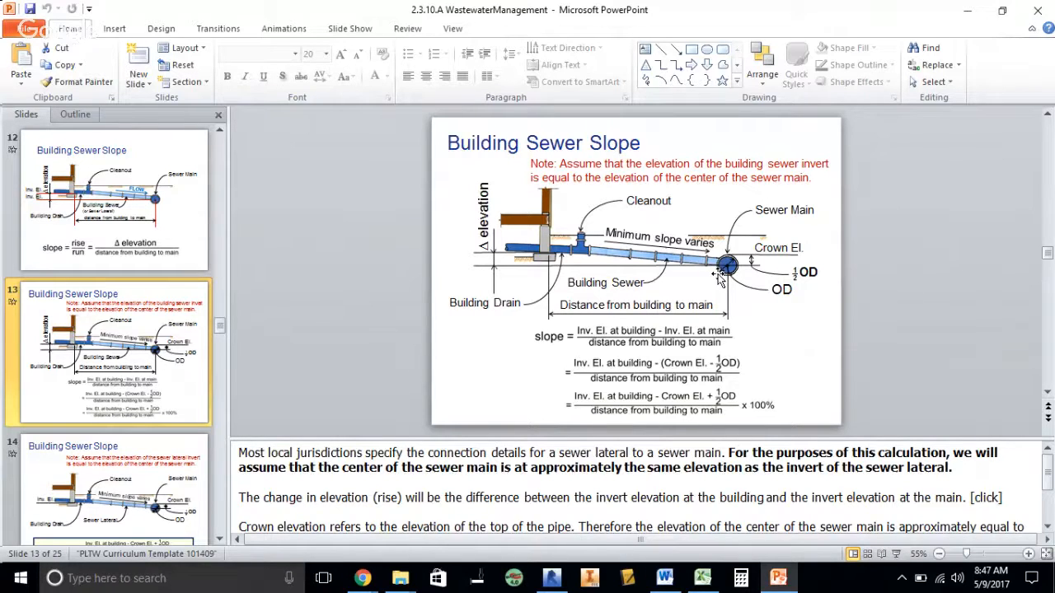
mouse_move(663, 262)
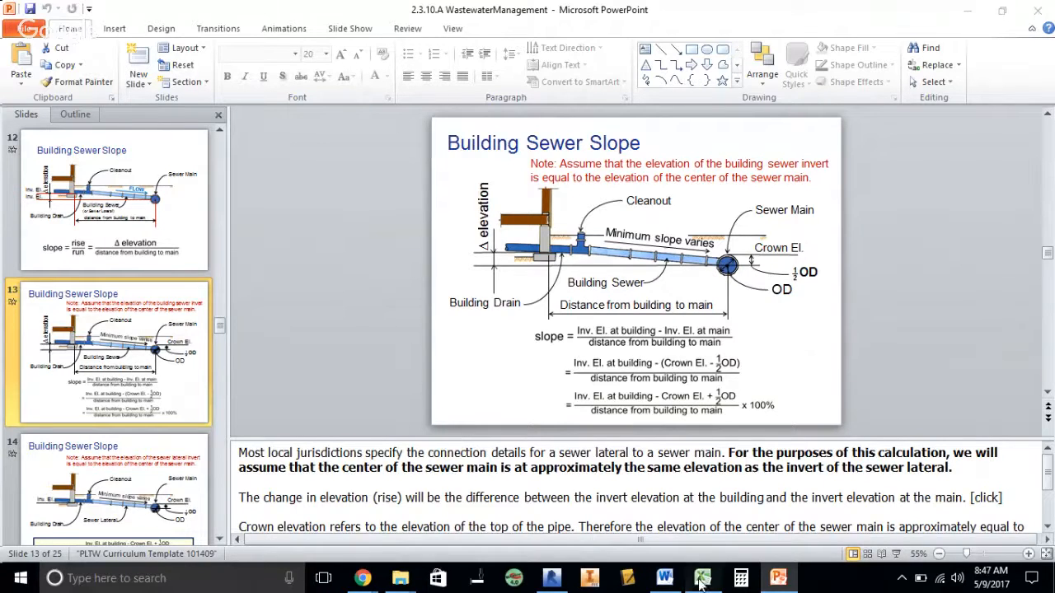
Switch to the slope spreadsheet and expose the formula (B3-B1-B5+0.5*B2)/B4 in B8
click(702, 578)
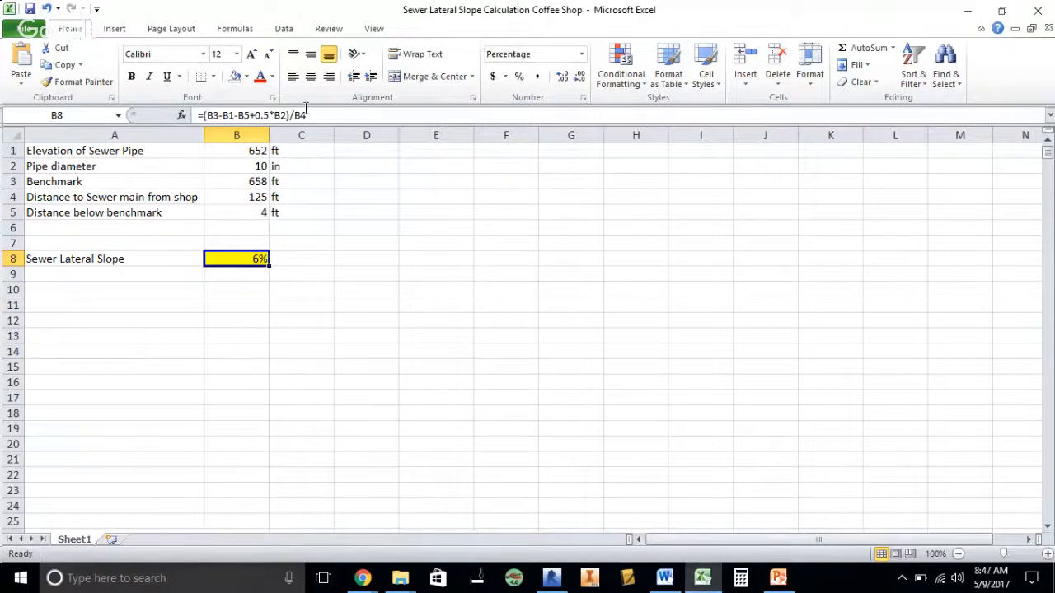
double_click(236, 258)
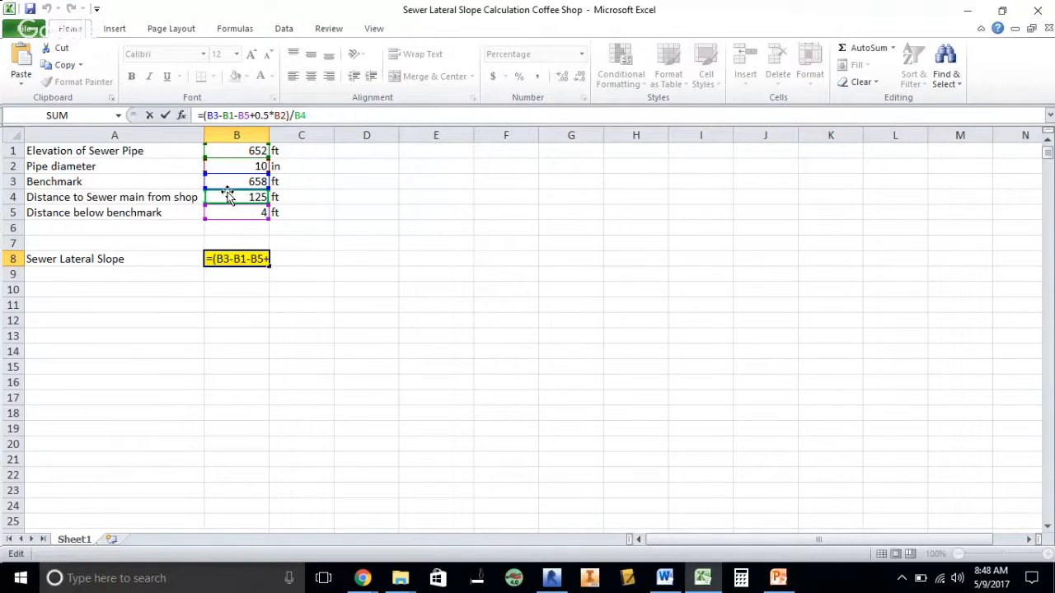
mouse_move(233, 197)
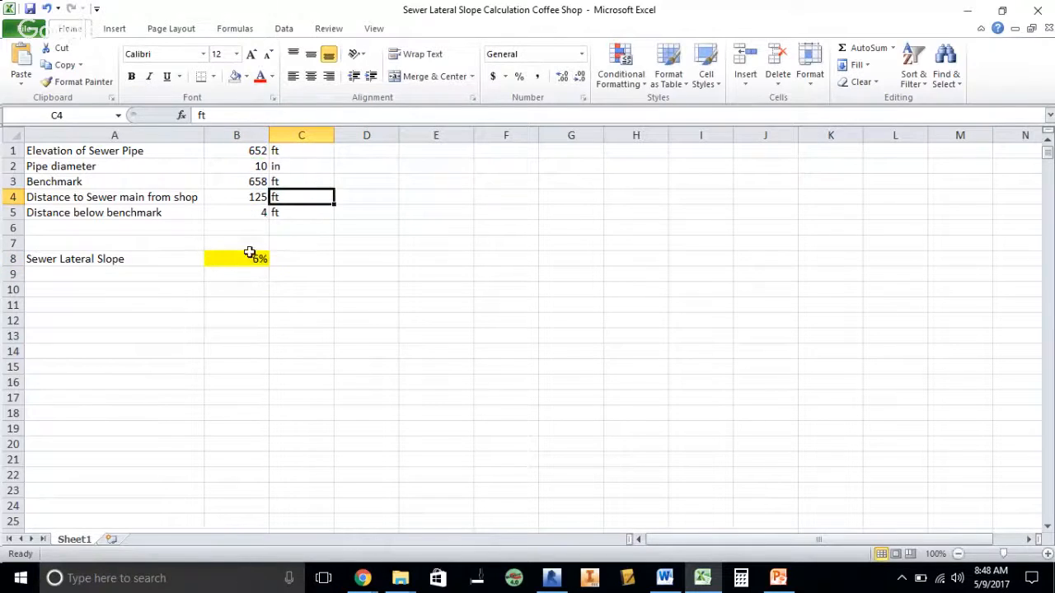
click(236, 258)
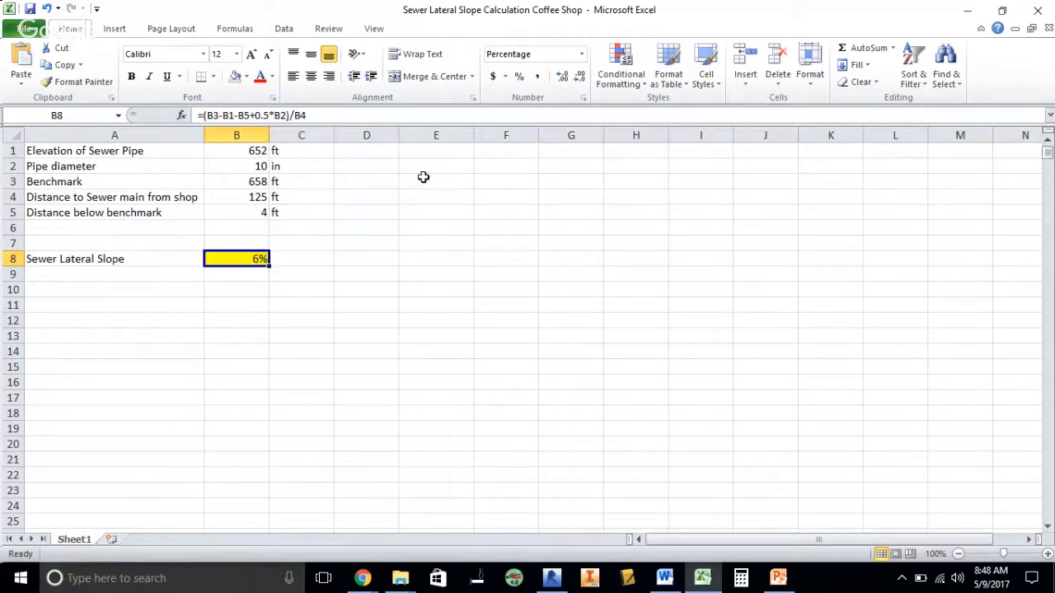
mouse_move(353, 235)
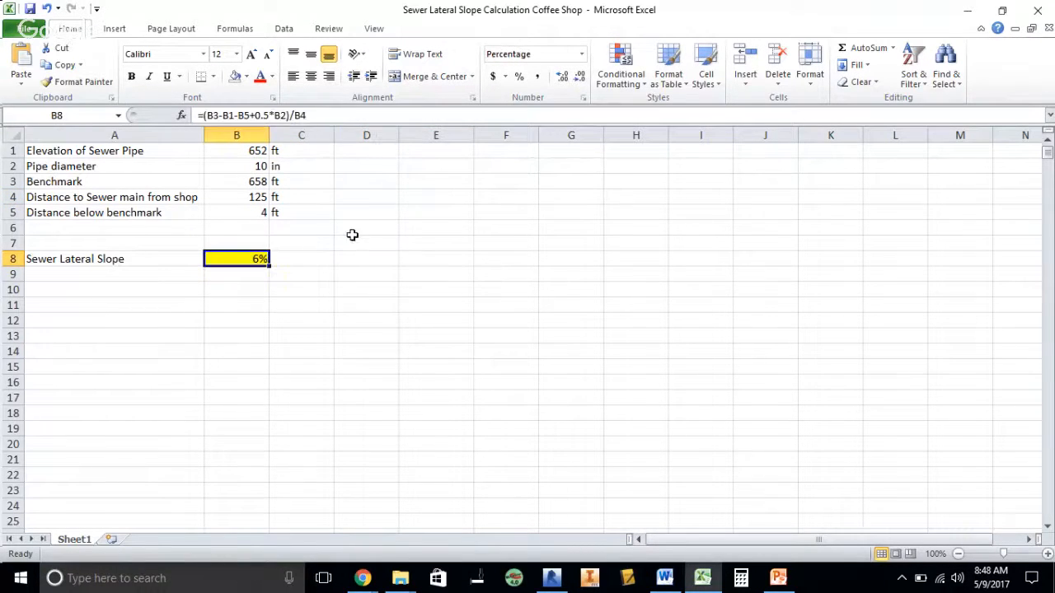
click(366, 258)
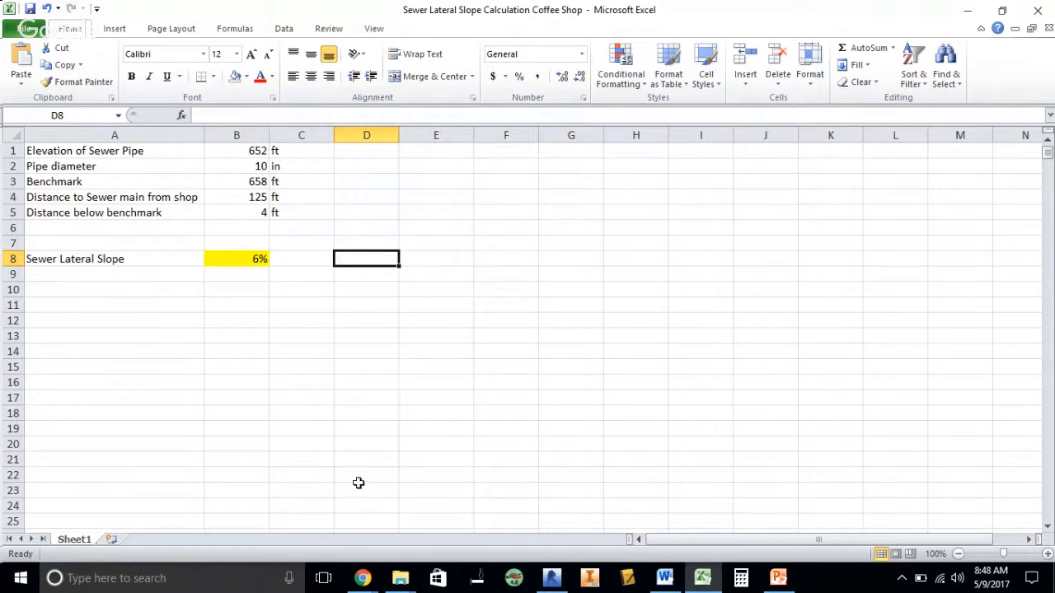
click(301, 258)
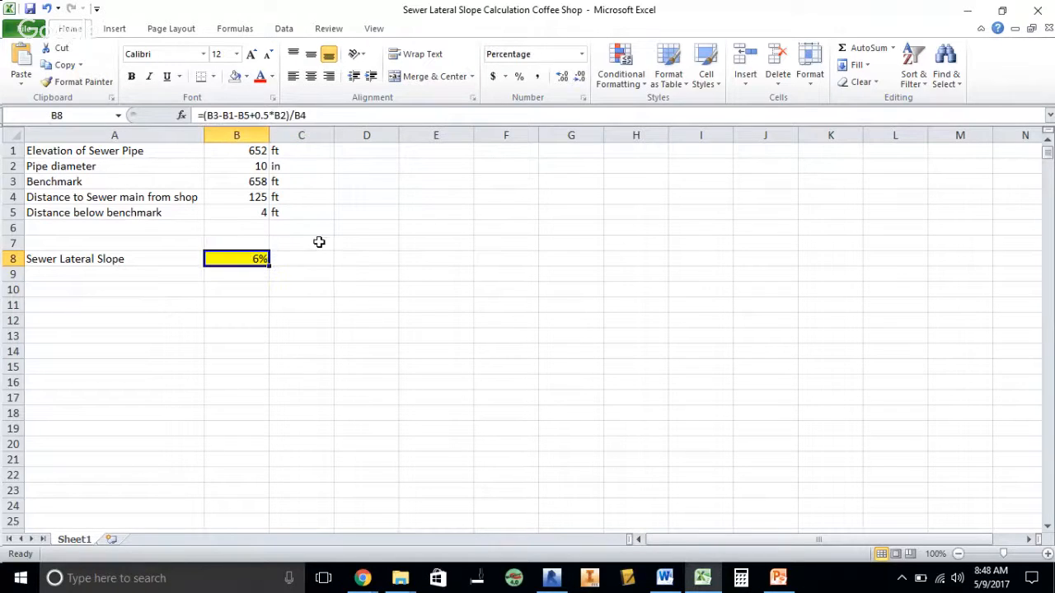
mouse_move(327, 245)
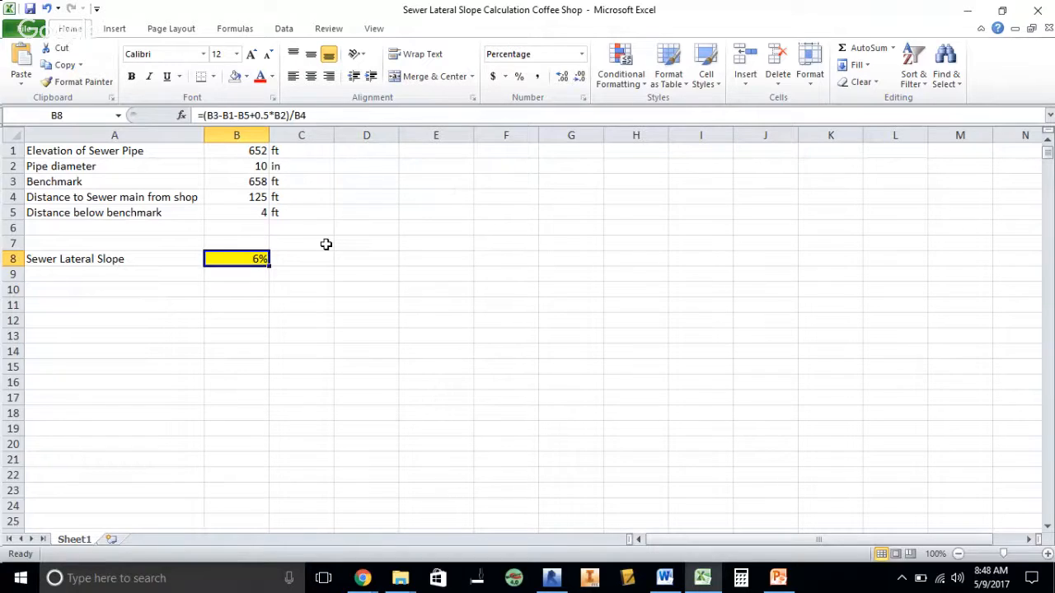
mouse_move(239, 286)
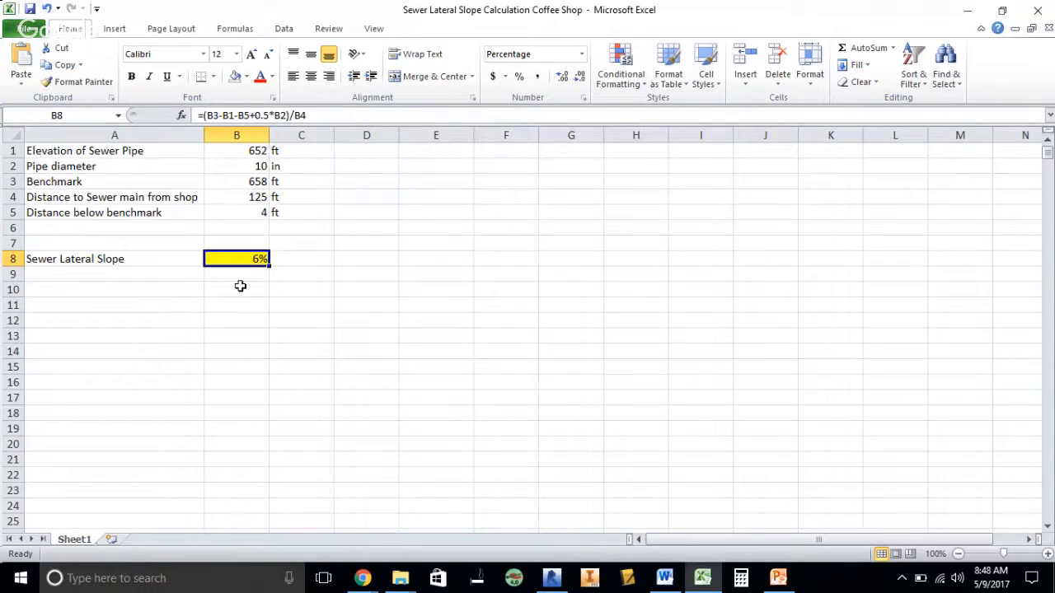
mouse_move(240, 258)
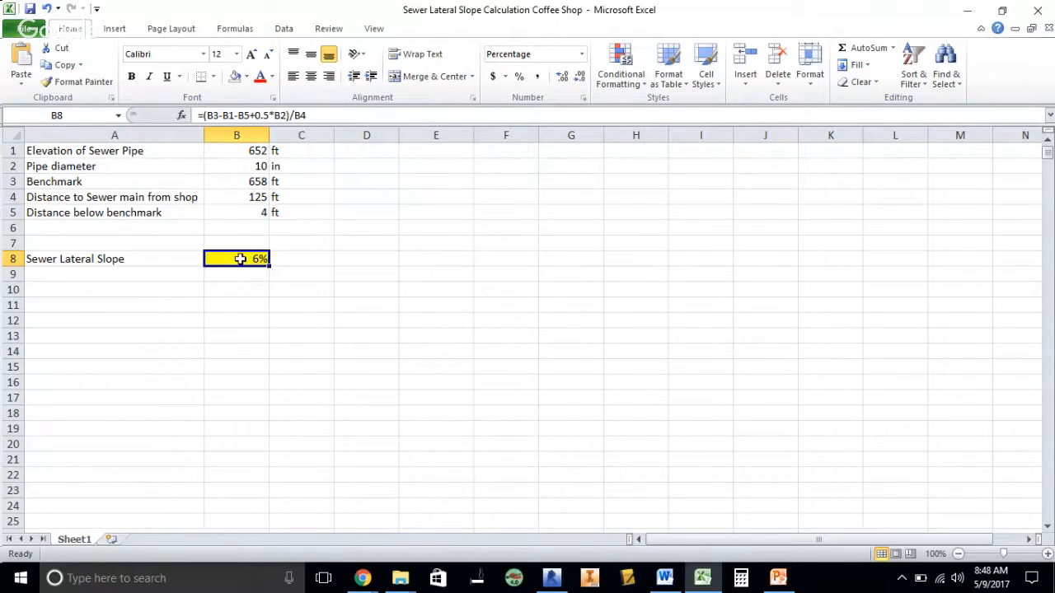
click(236, 289)
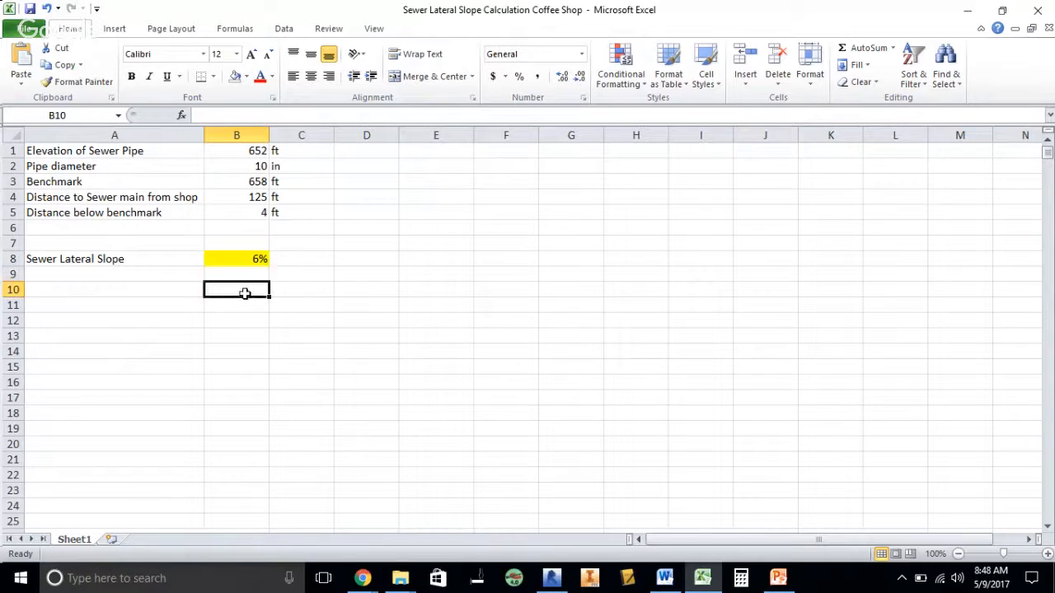
click(237, 259)
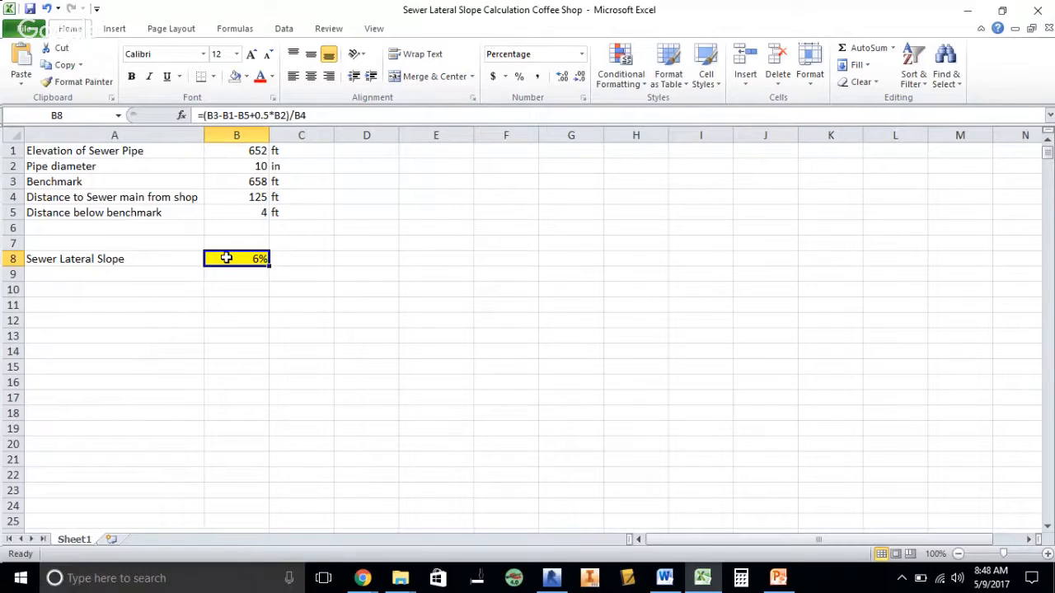
click(301, 229)
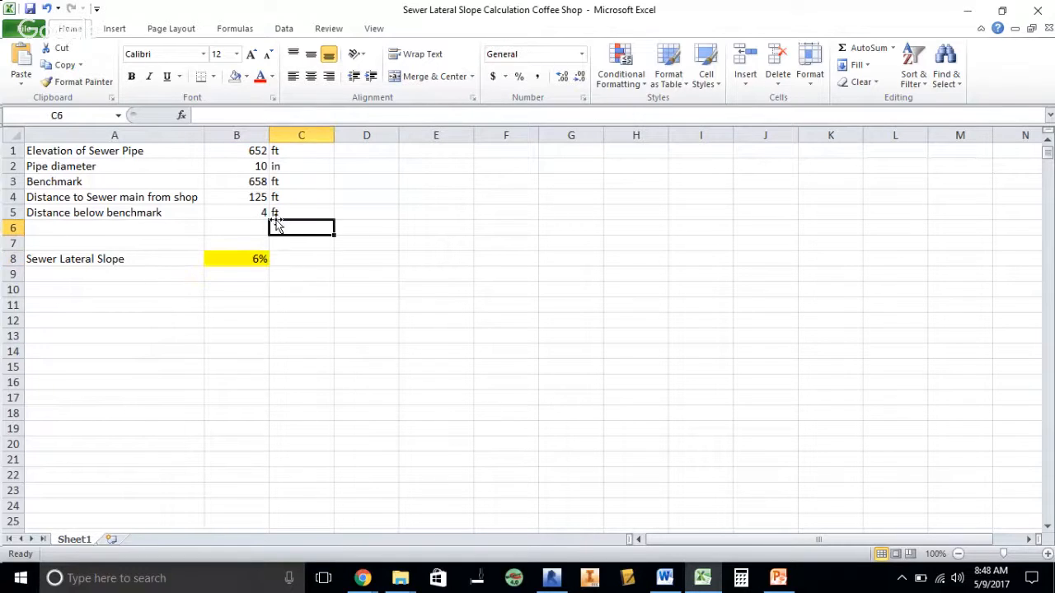
click(236, 259)
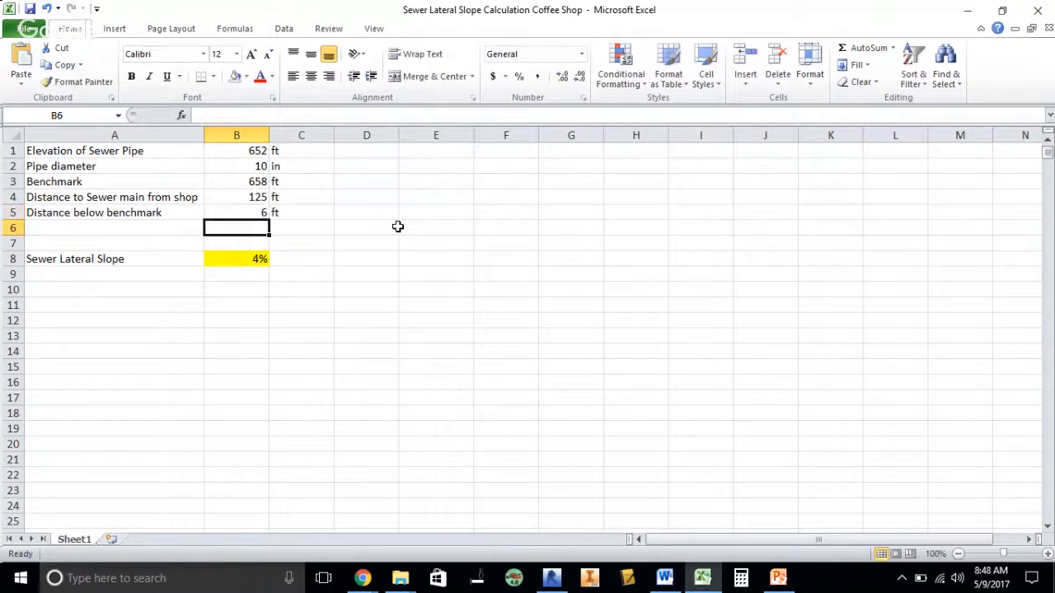
click(237, 259)
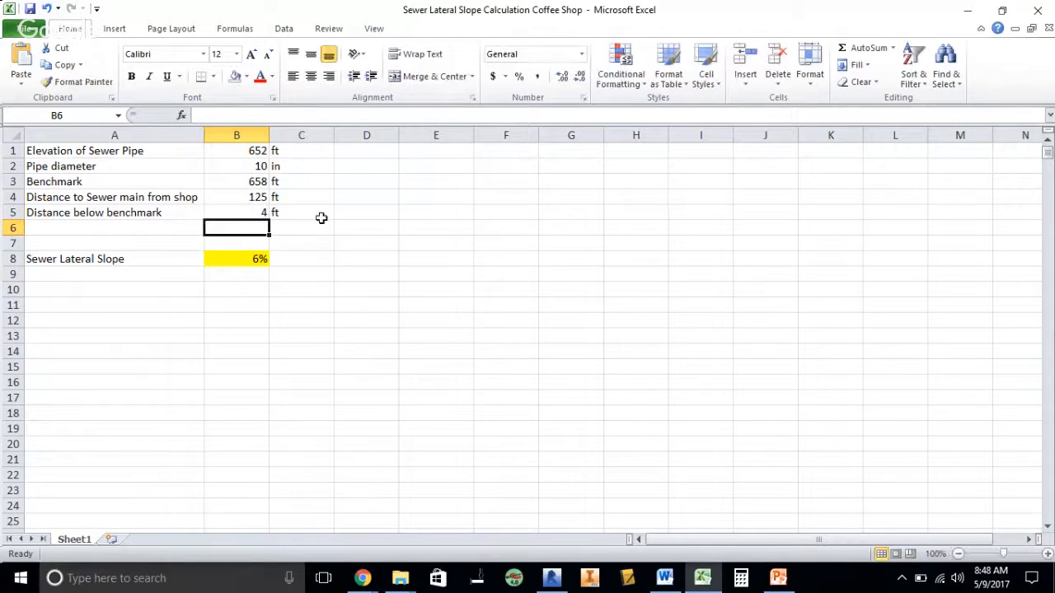
click(301, 228)
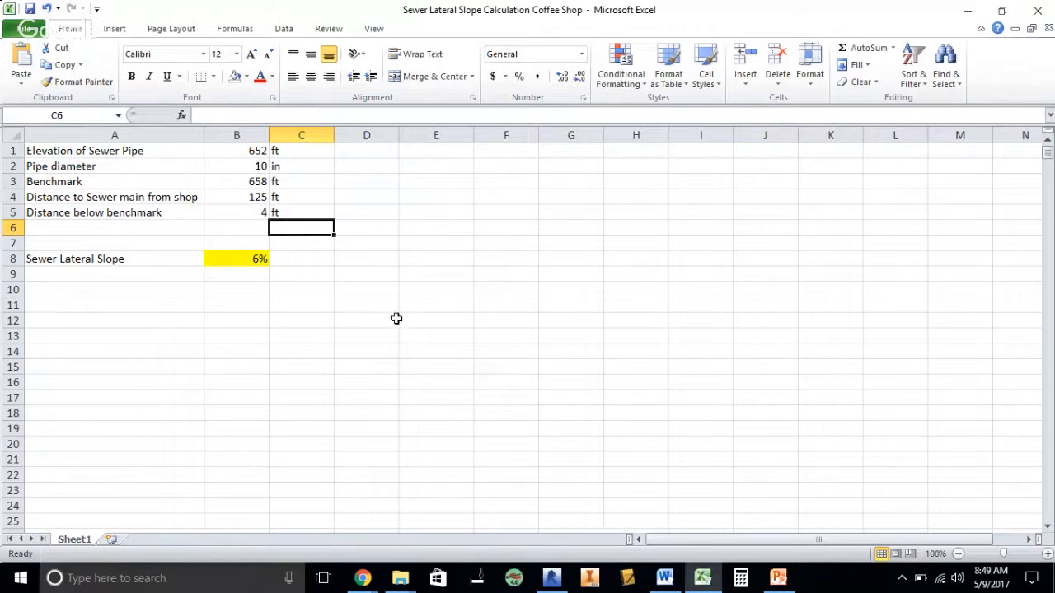
mouse_move(395, 315)
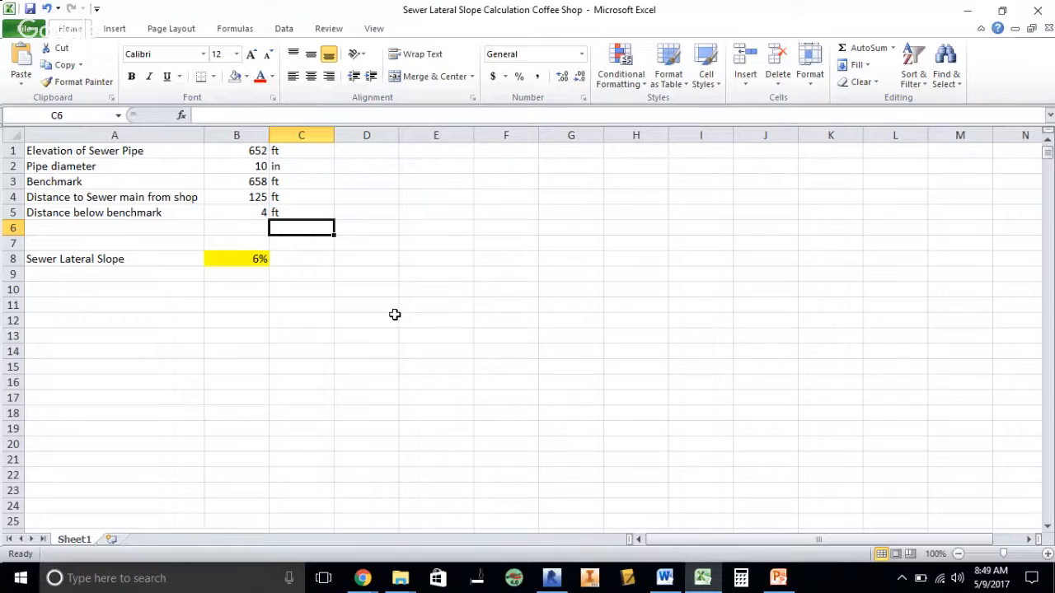
mouse_move(314, 257)
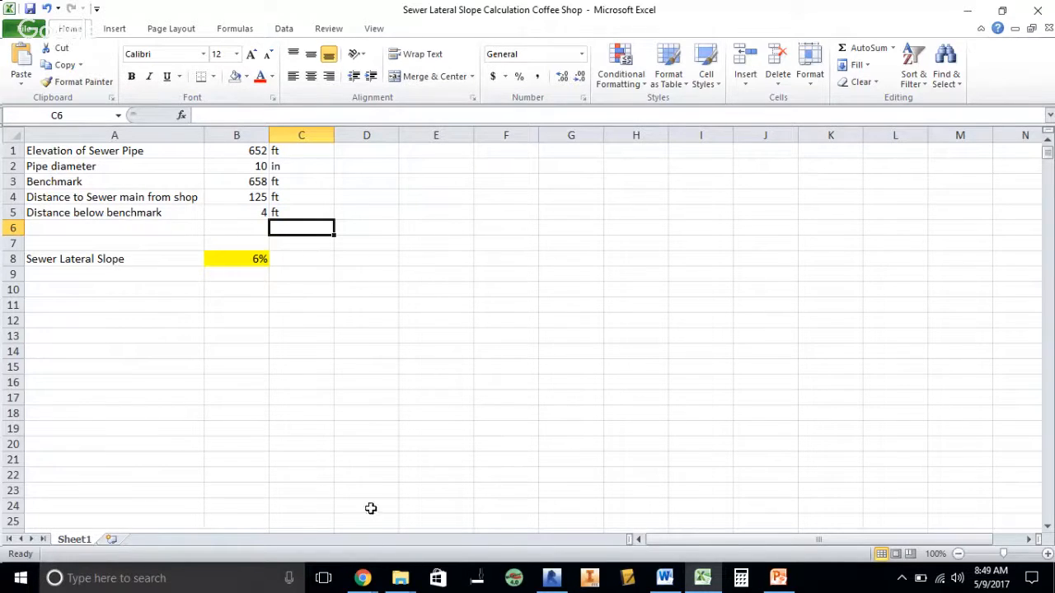
mouse_move(376, 389)
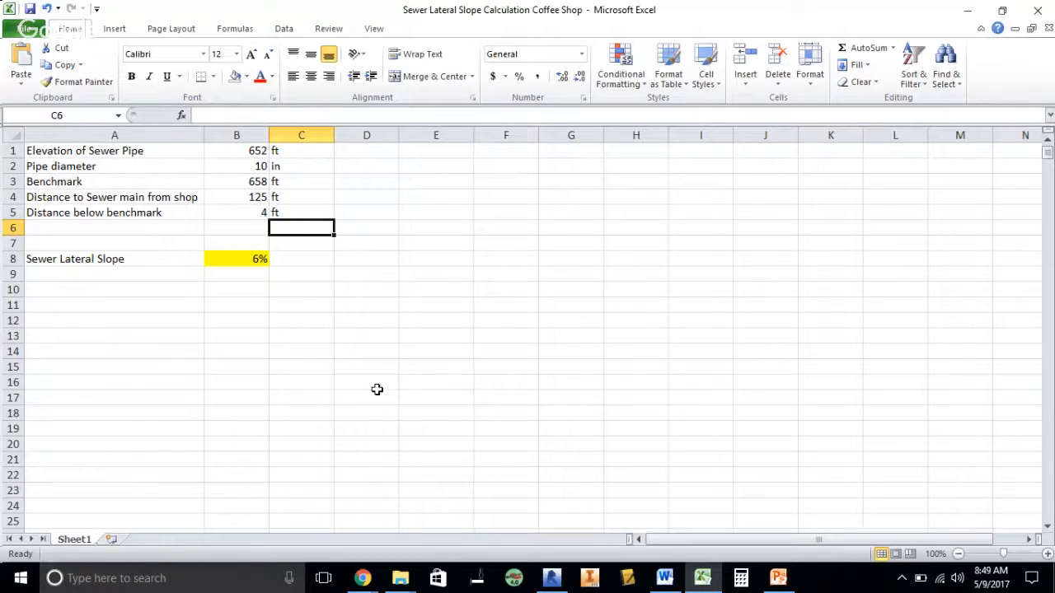
mouse_move(375, 383)
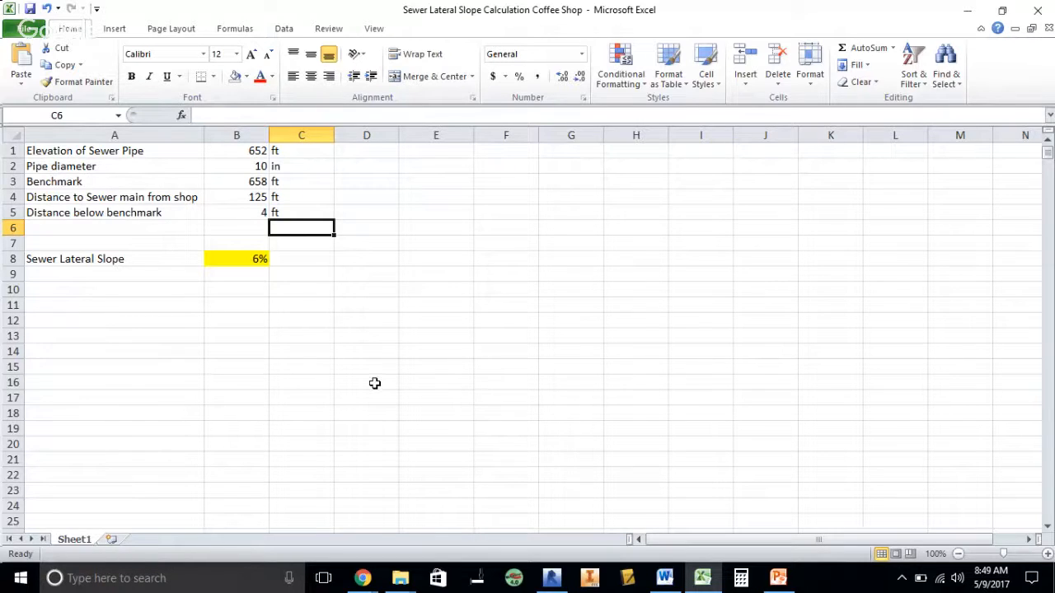
mouse_move(367, 378)
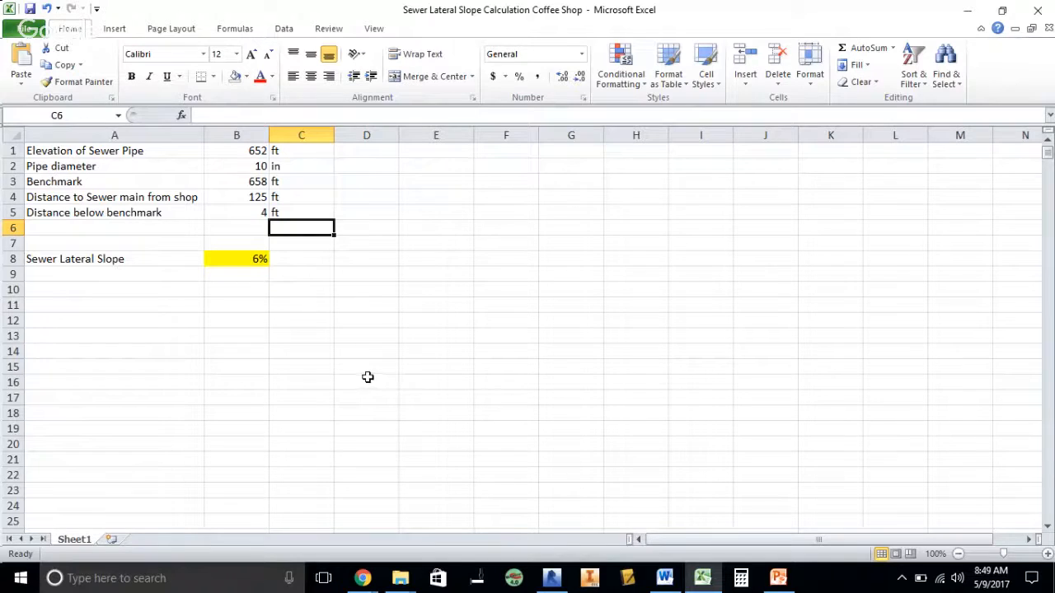